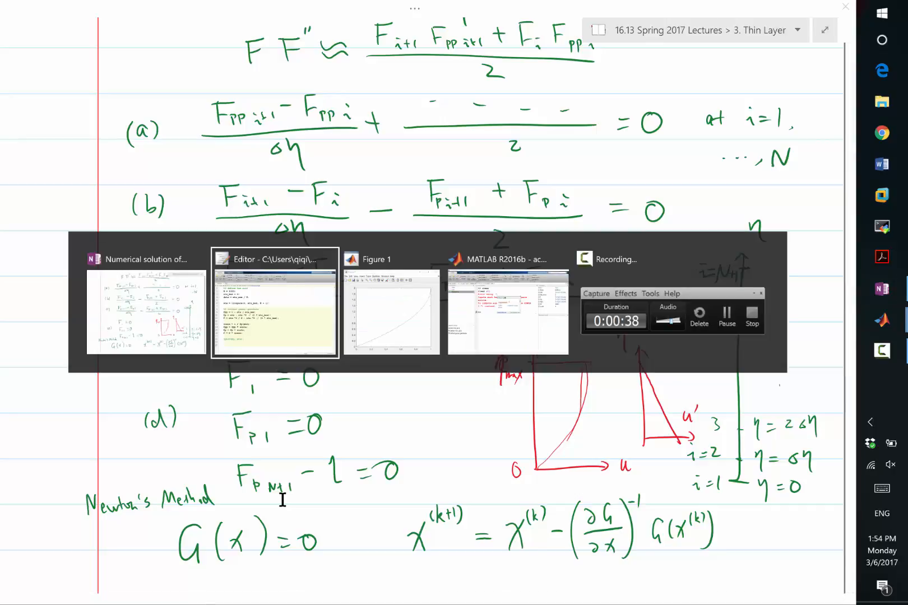
- Insert blank lines after line 16 of blasius.m, then switch back to the notes
click(275, 259)
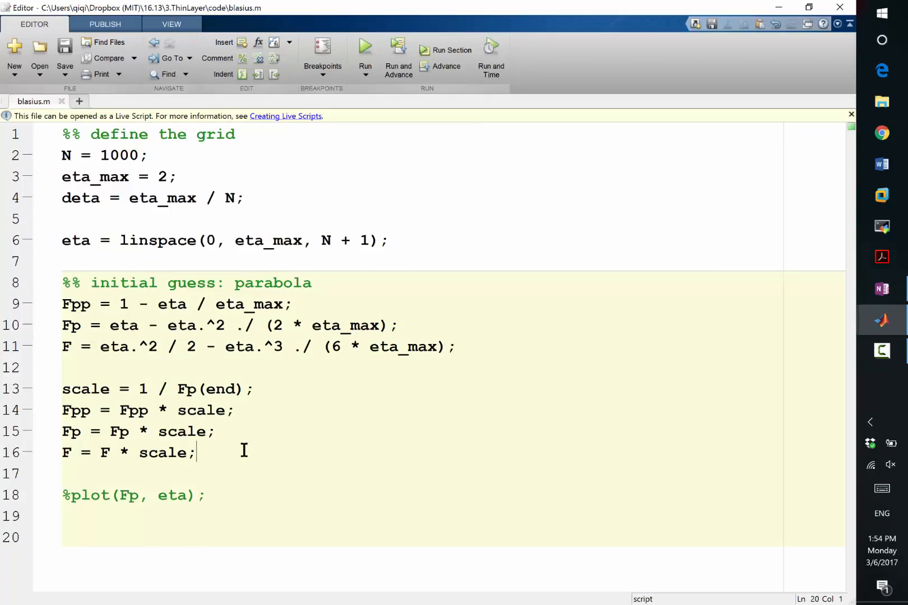
key(enter)
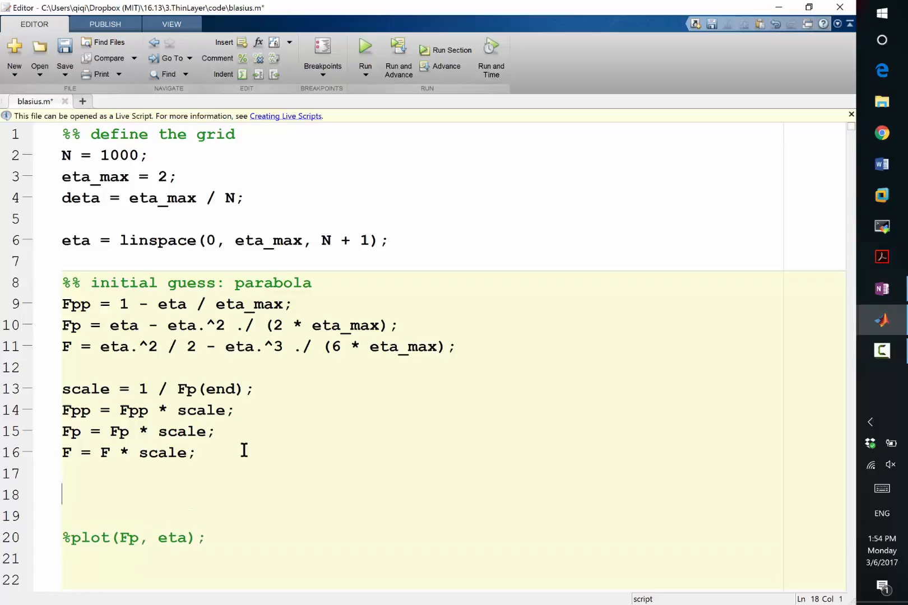
key(alt+tab)
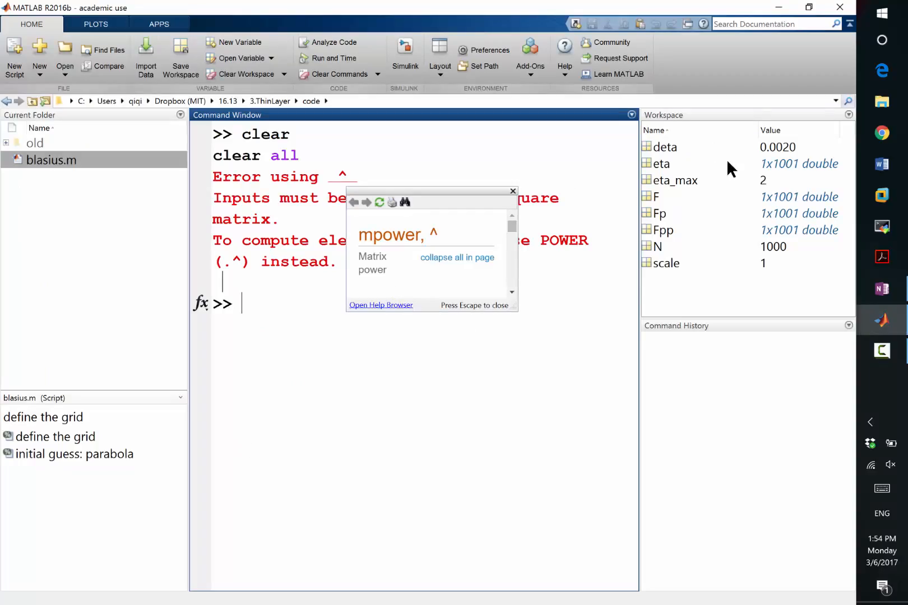
mouse_move(799, 163)
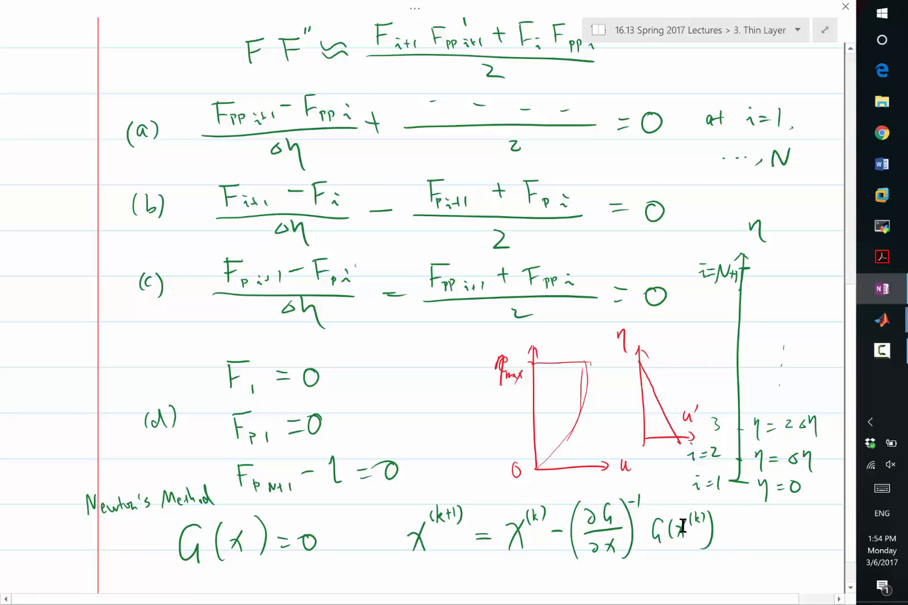
- On line 18 of blasius.m, enter x0 = [F'; Fp'; Fpp'];
key(alt+tab)
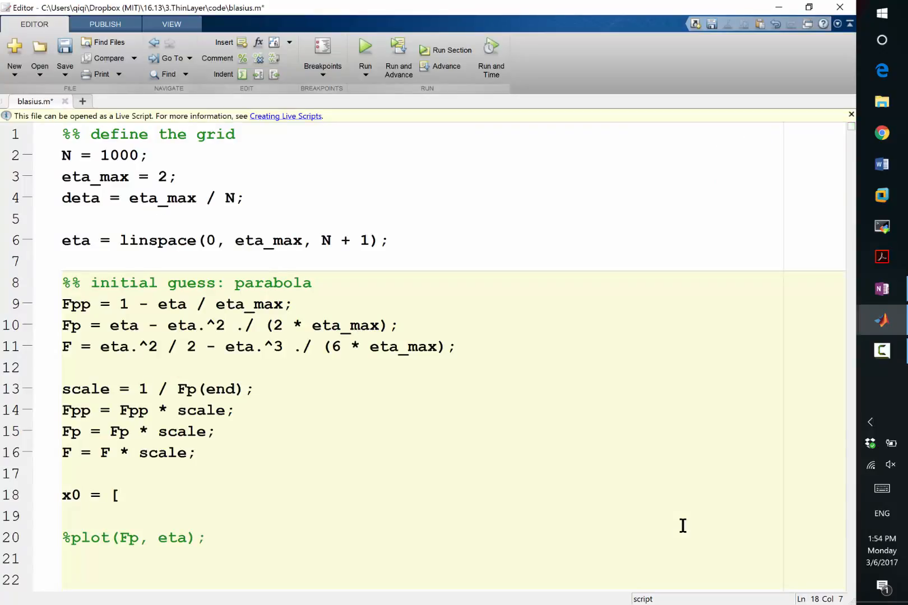
text(F)
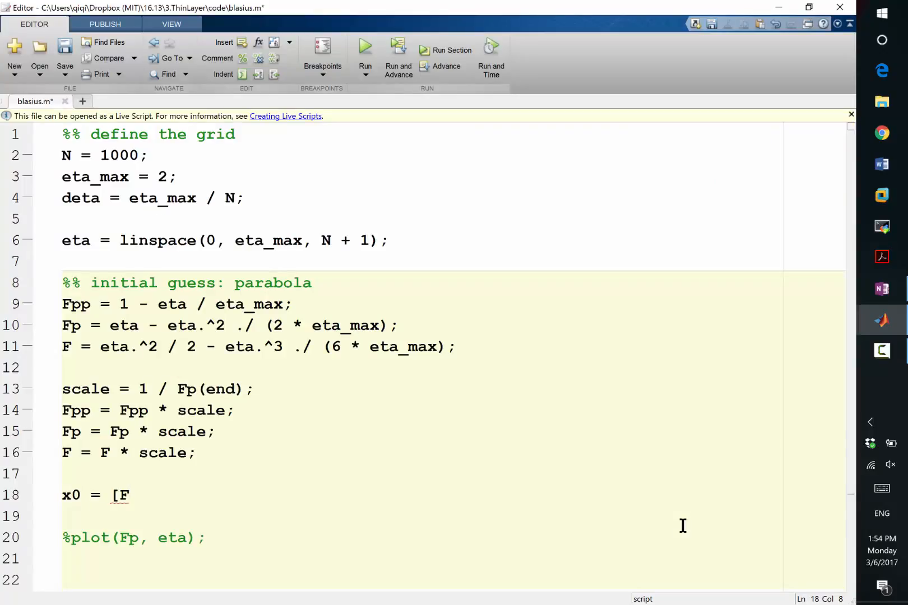
text('; Fp')
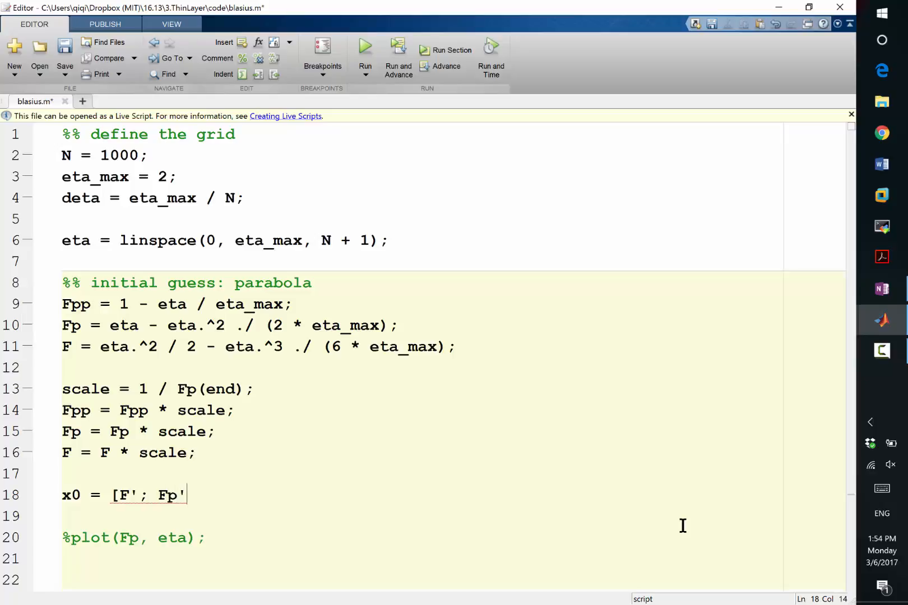
text(; Fpp')
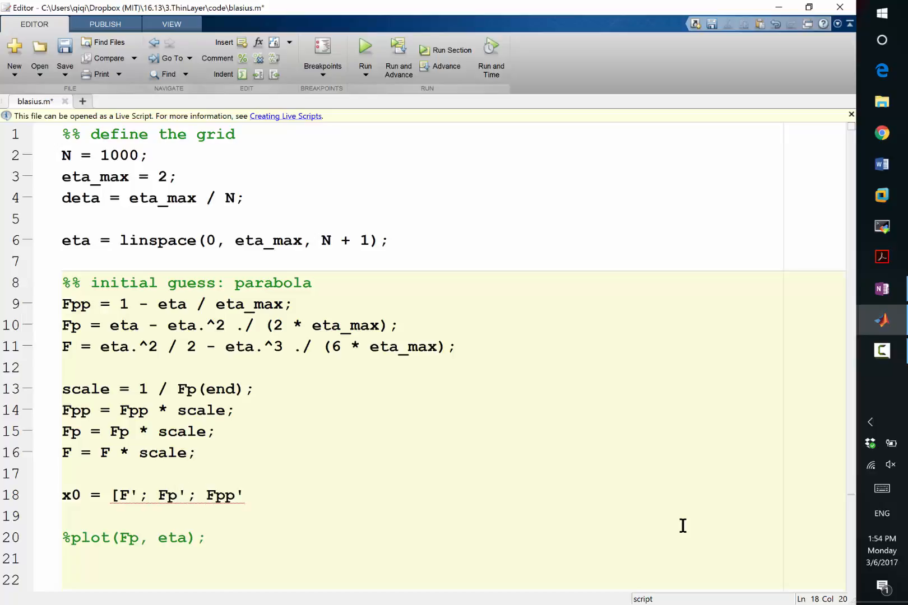
text(];)
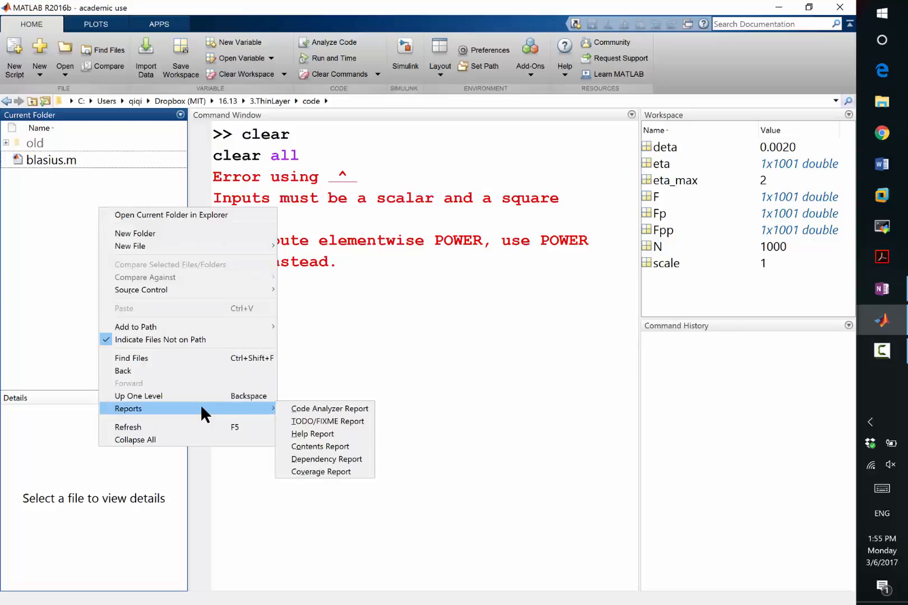
mouse_move(135, 246)
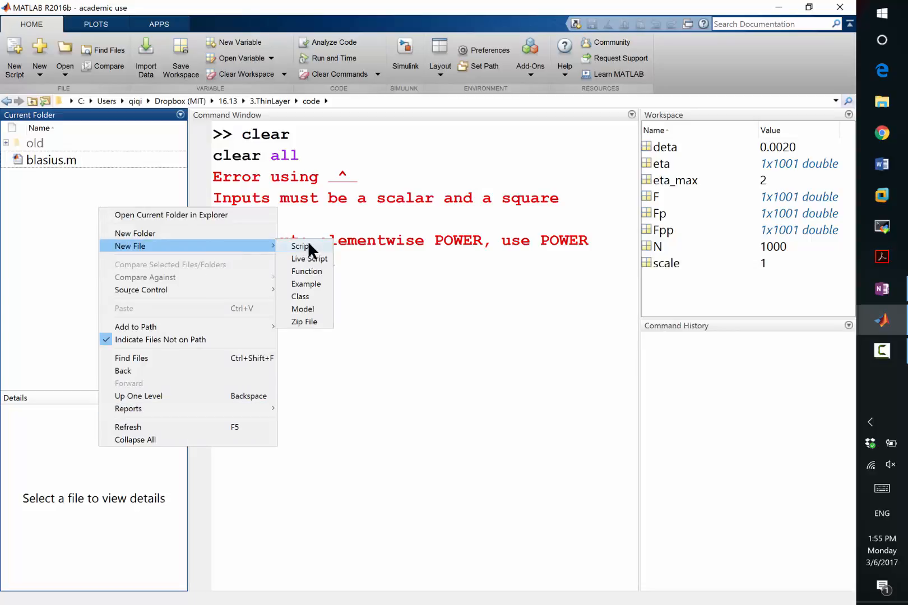
- Create a new function file named G.m in the Current Folder
click(306, 271)
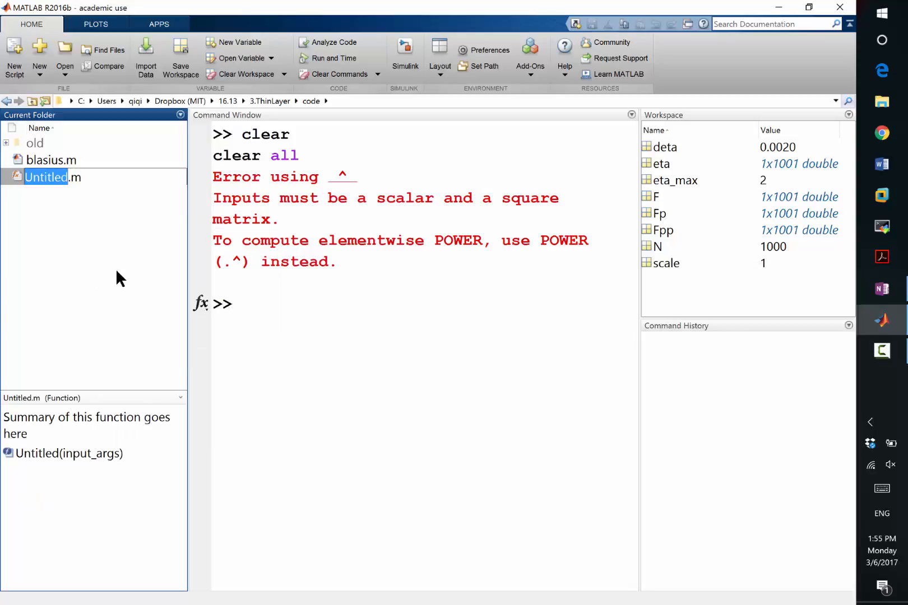
text(G.m)
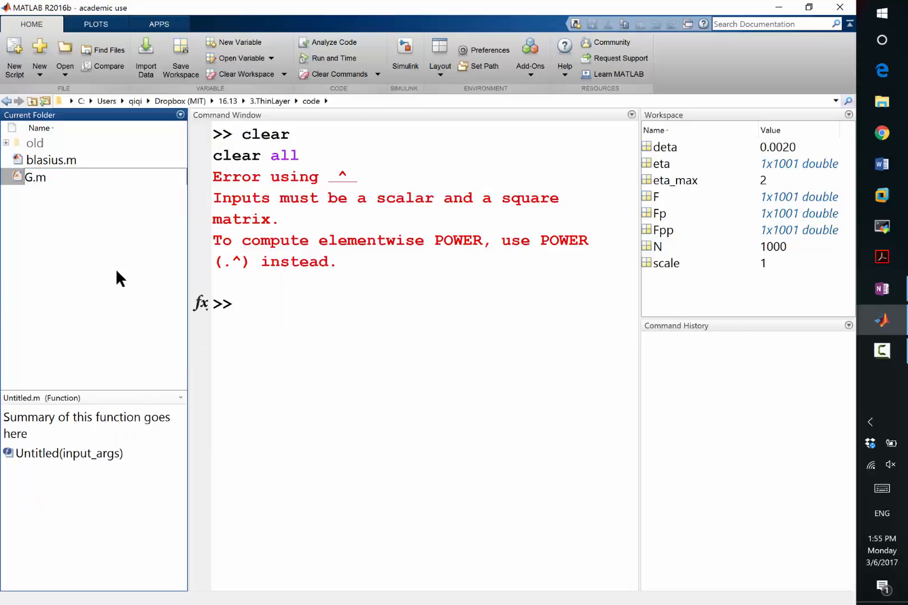
click(35, 177)
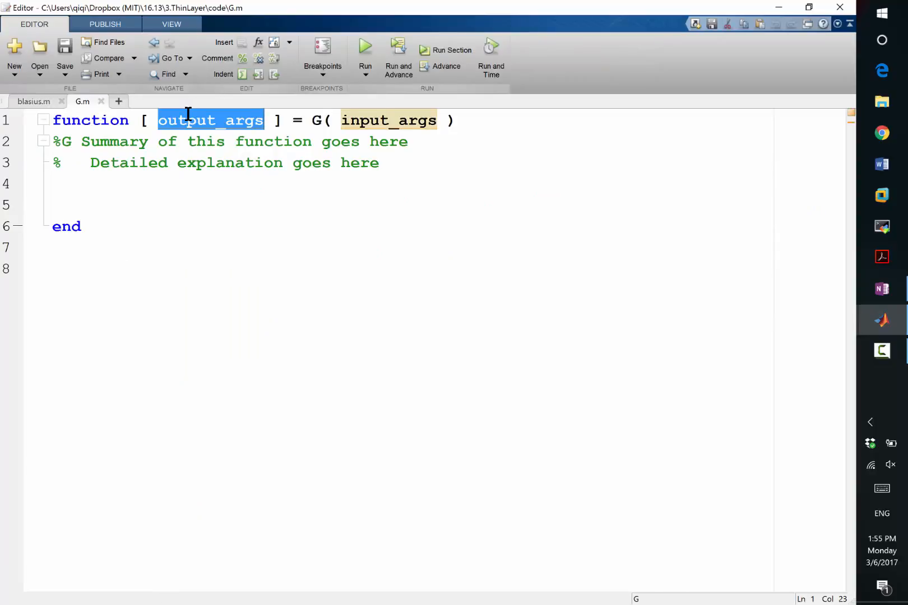
- Change G.m's function line to Gx = G(x, deta), checking the handwritten residual equations
text(Gx)
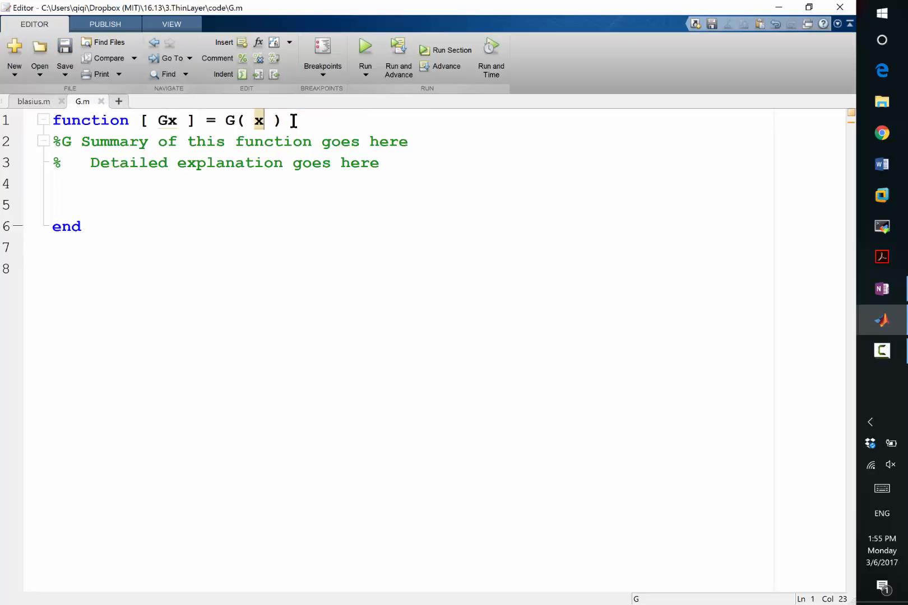
text(, deta)
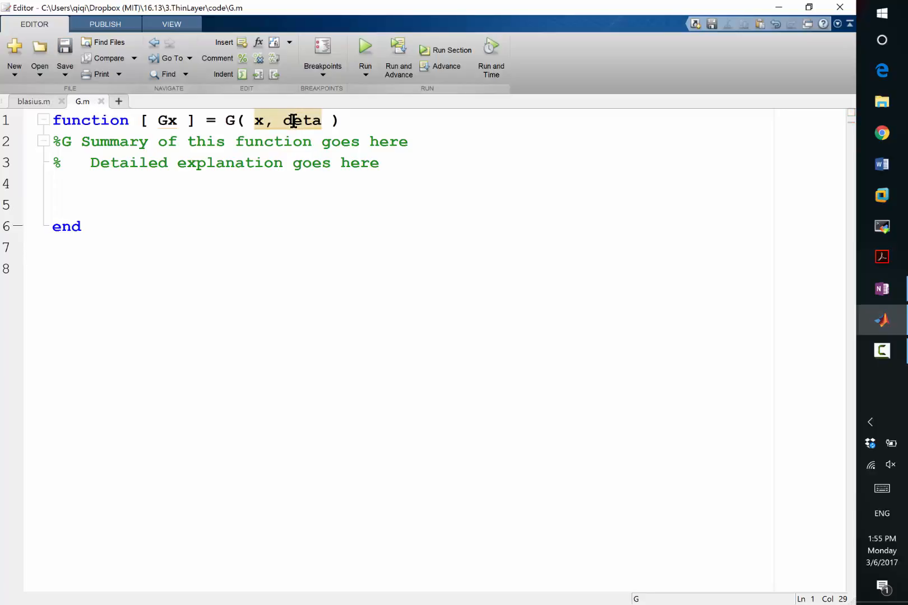
click(880, 289)
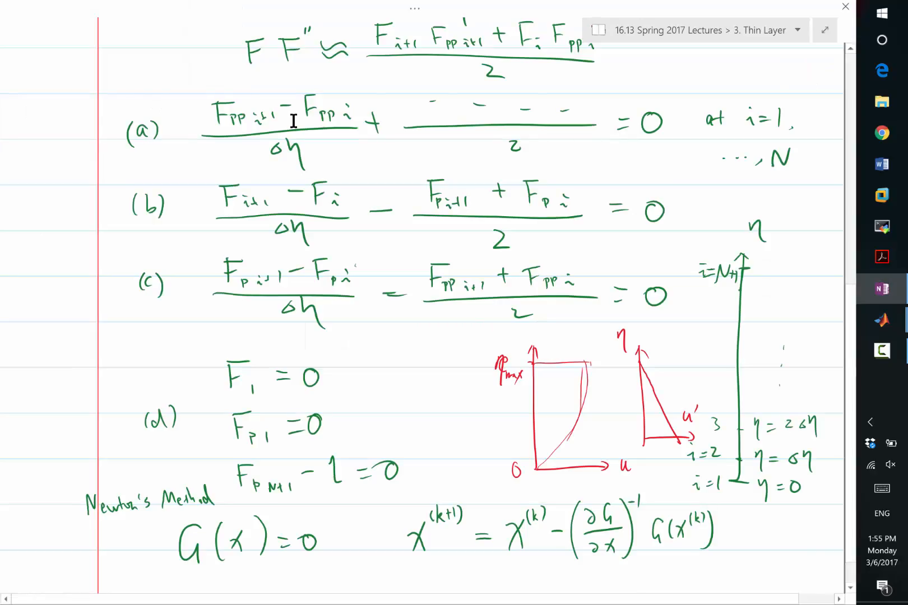
mouse_move(197, 249)
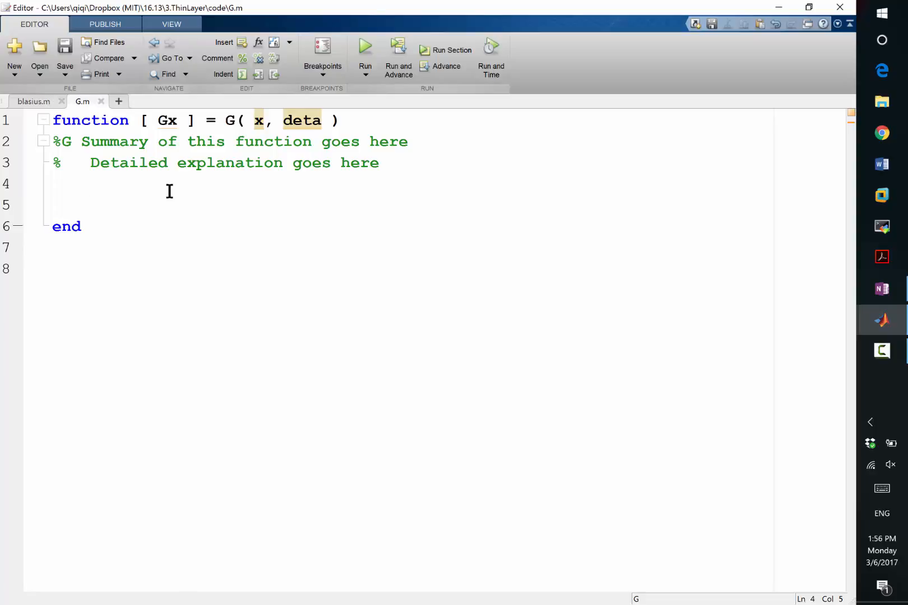
click(90, 184)
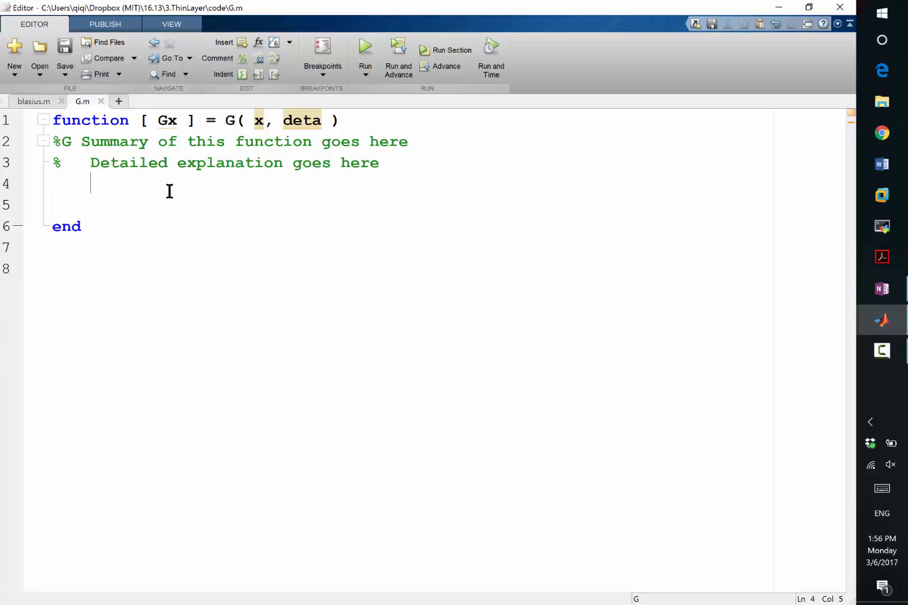
text(G)
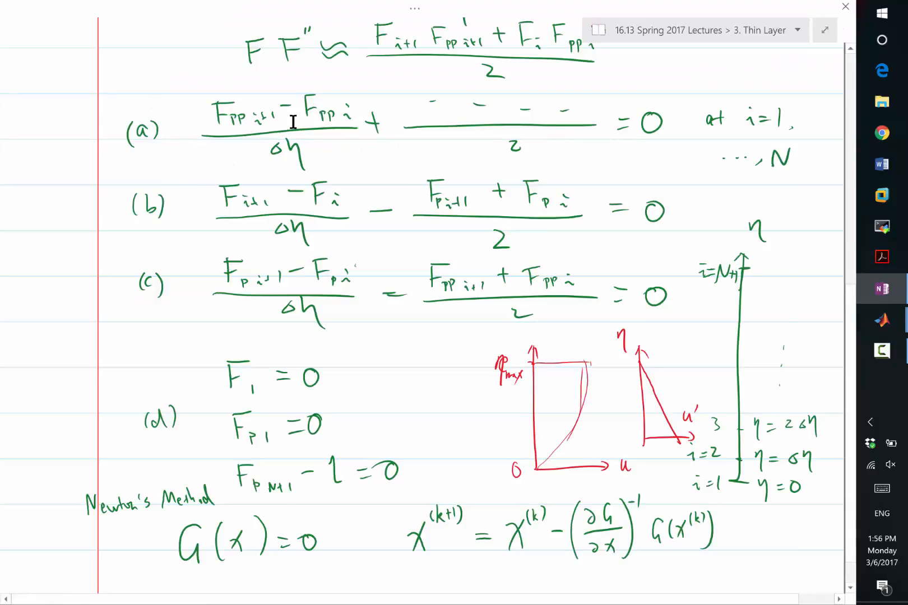
- Add the calls Gx_a = G_a(x, deta); through G_d in G.m and save
click(880, 319)
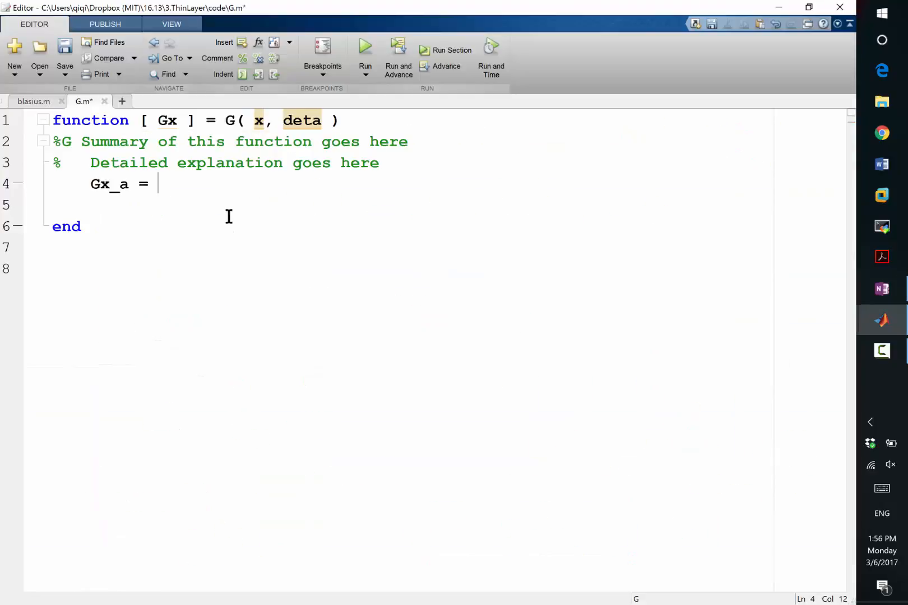
text(G_a)
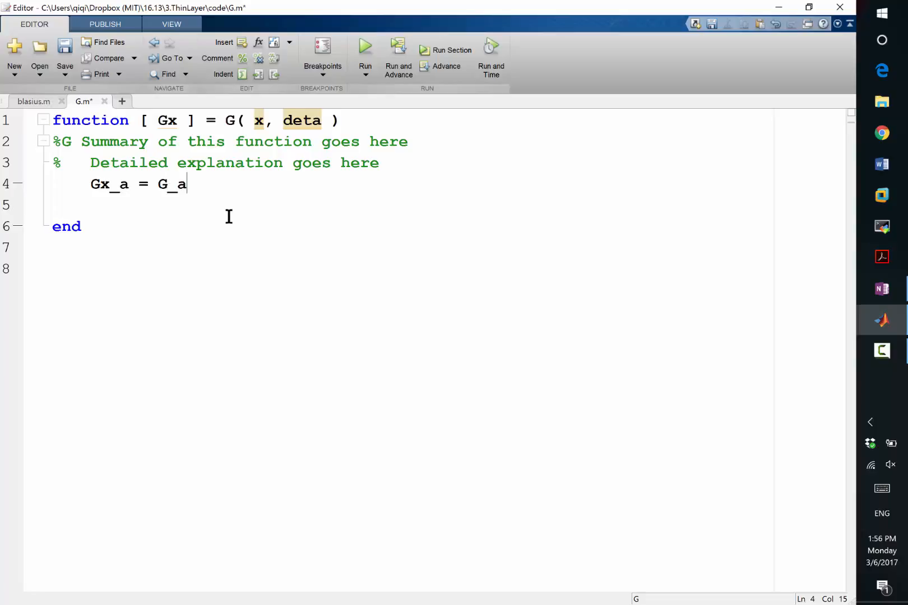
text((x, deta)
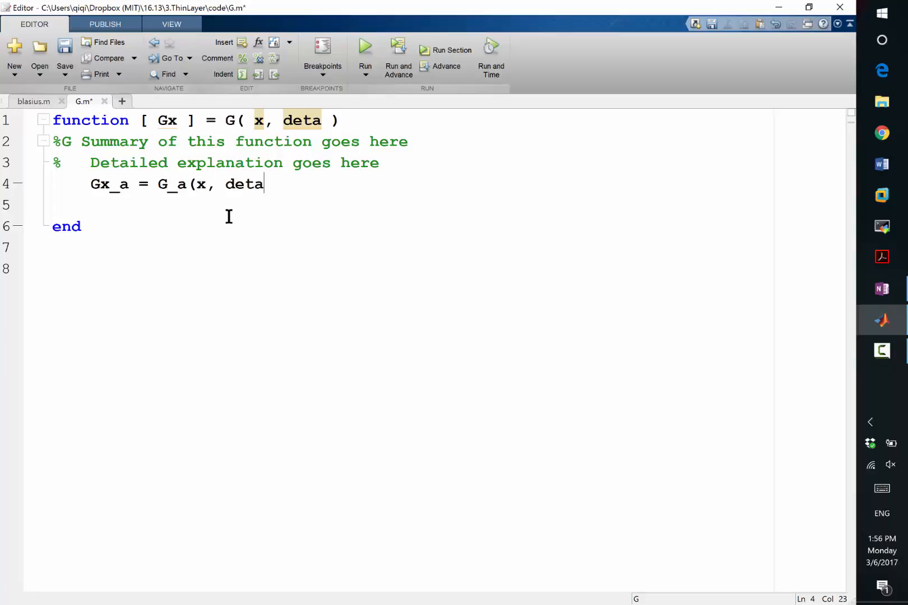
text();)
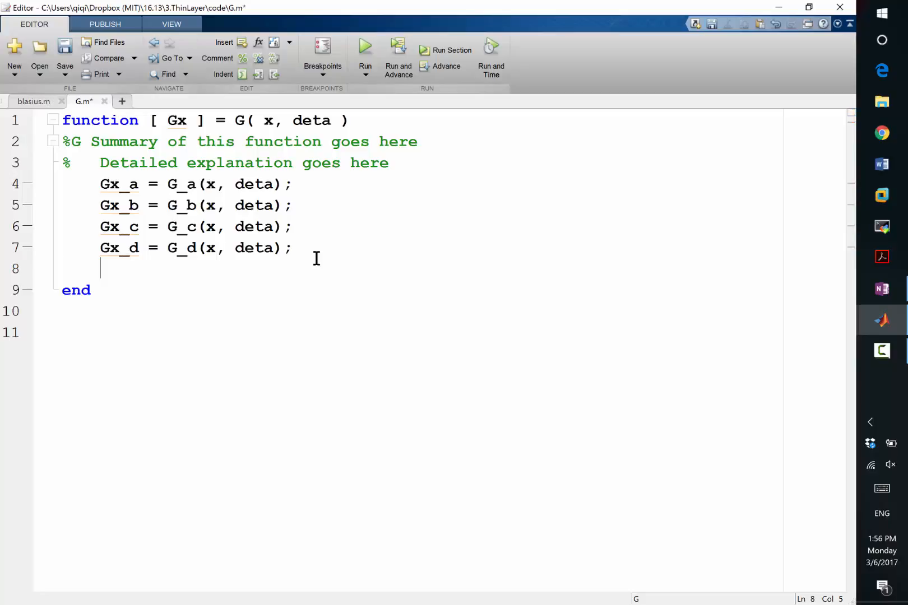
click(64, 46)
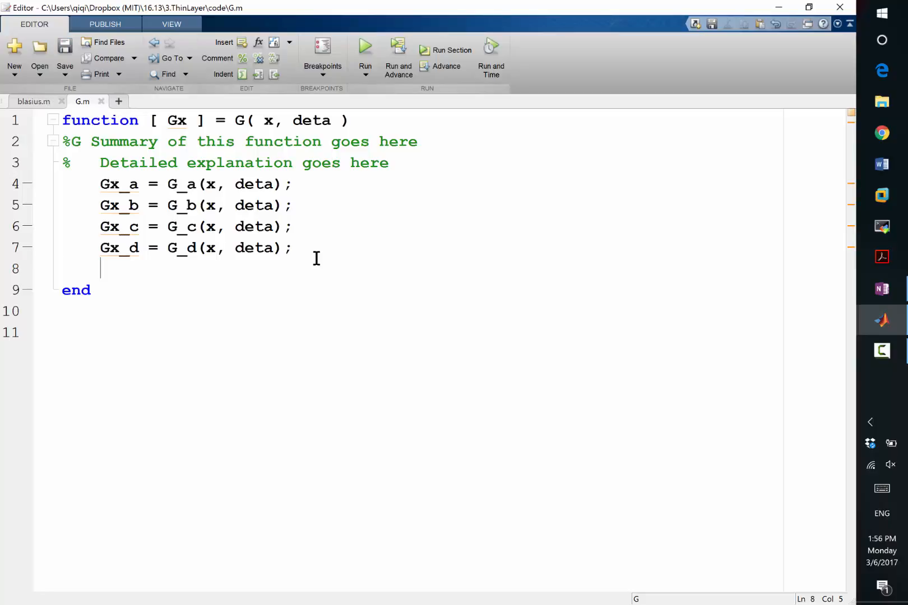
- Add Gx = [Gx_a; Gx_b; Gx_c; Gx_d]; to stack the residuals
text(Gx = [)
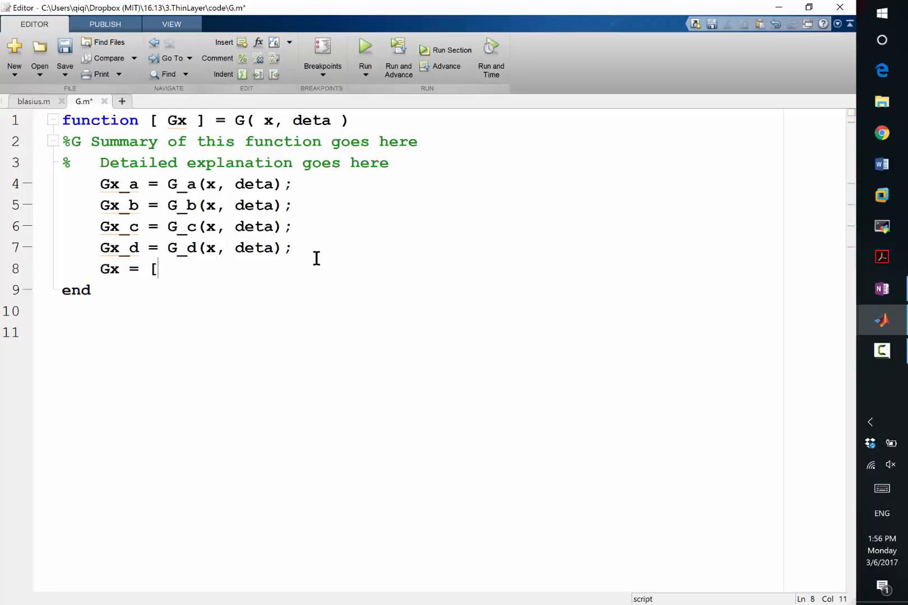
text(Gx_a; Gx})
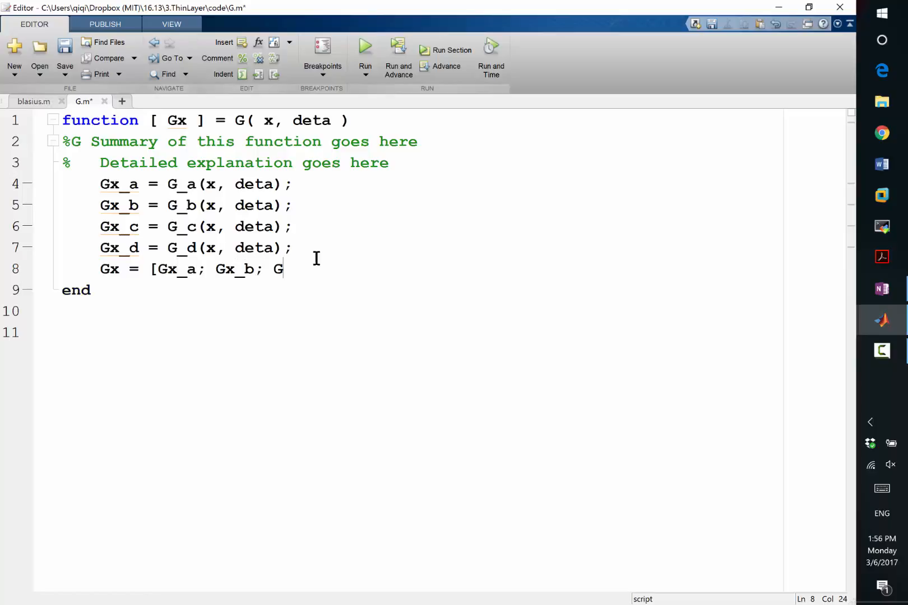
text(x_c; Gx_)
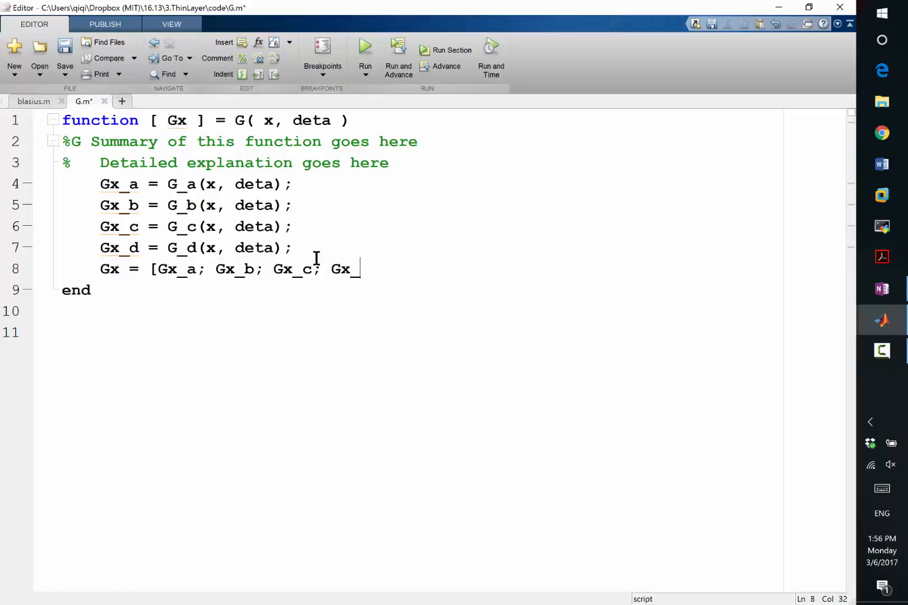
text(d];)
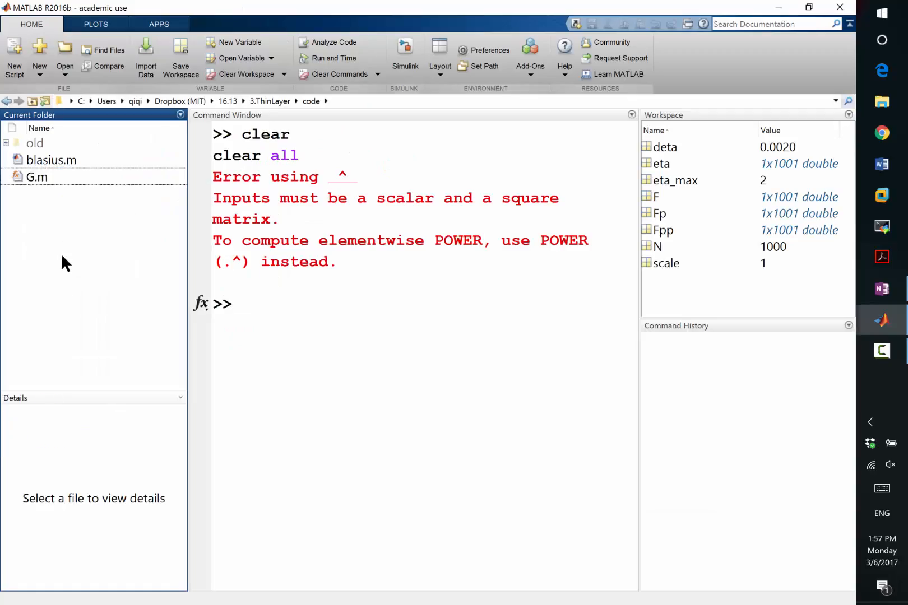
- Start a new G_a.m function file from the code folder's context menu
right_click(64, 263)
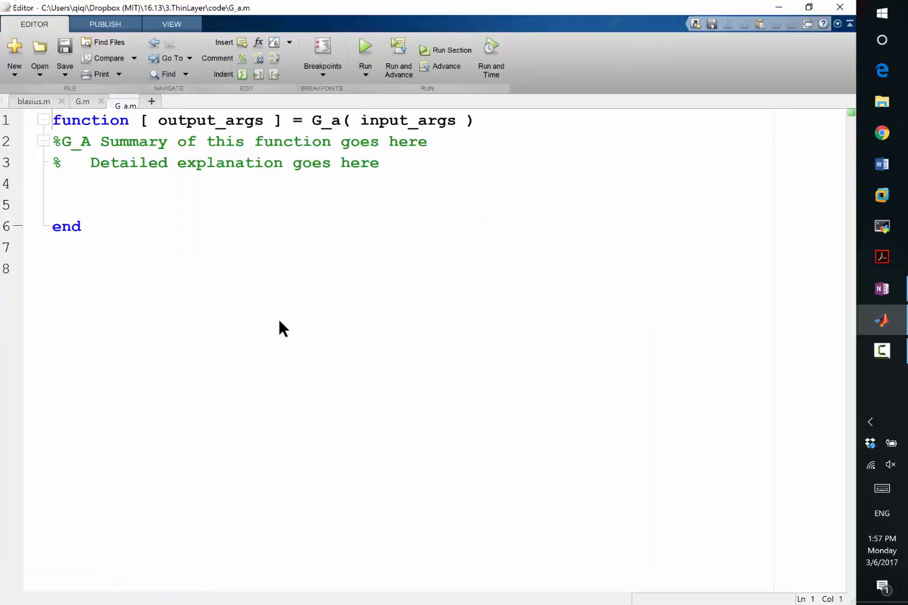
key(alt+tab)
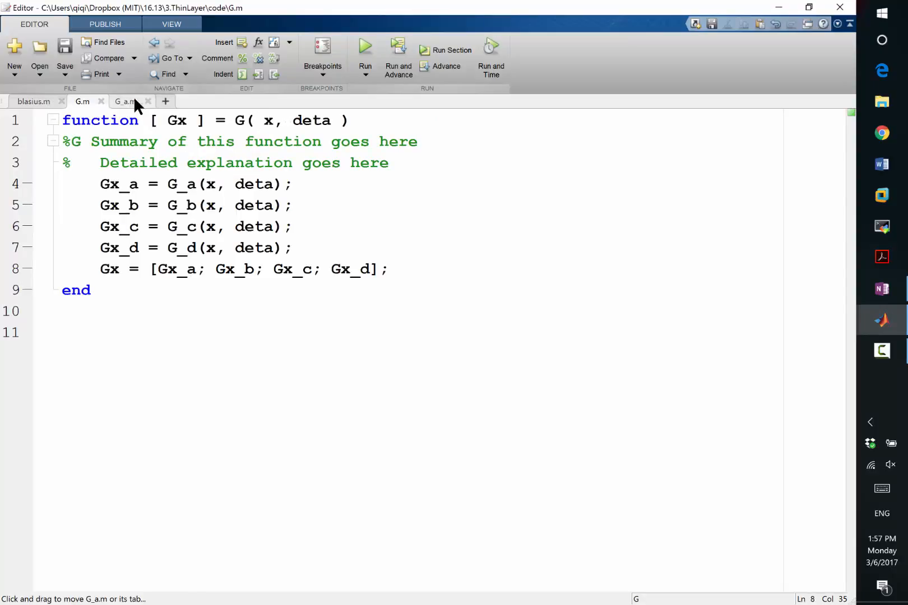
- Set G_a.m's signature to Gx_a = G_a(x, deta)
click(122, 102)
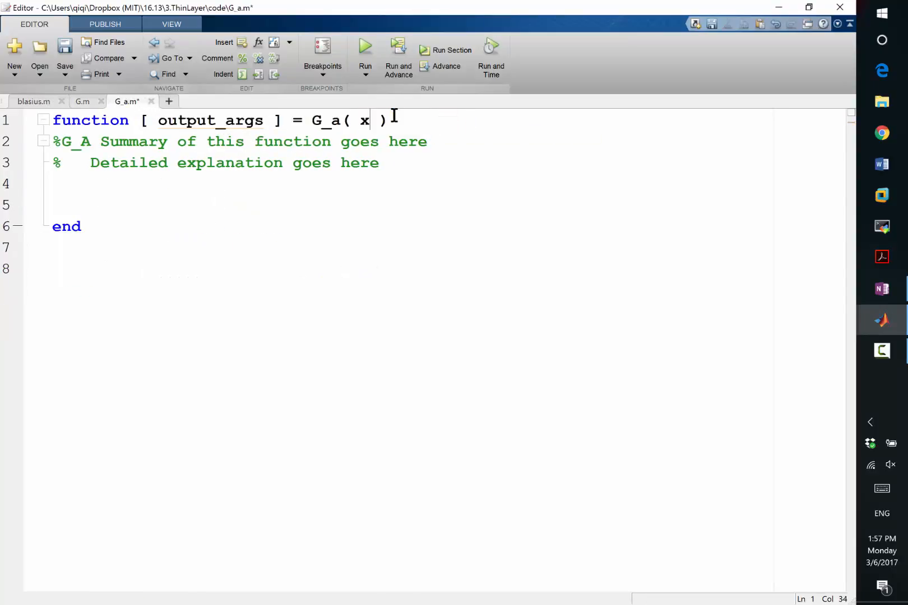
text(, eta)
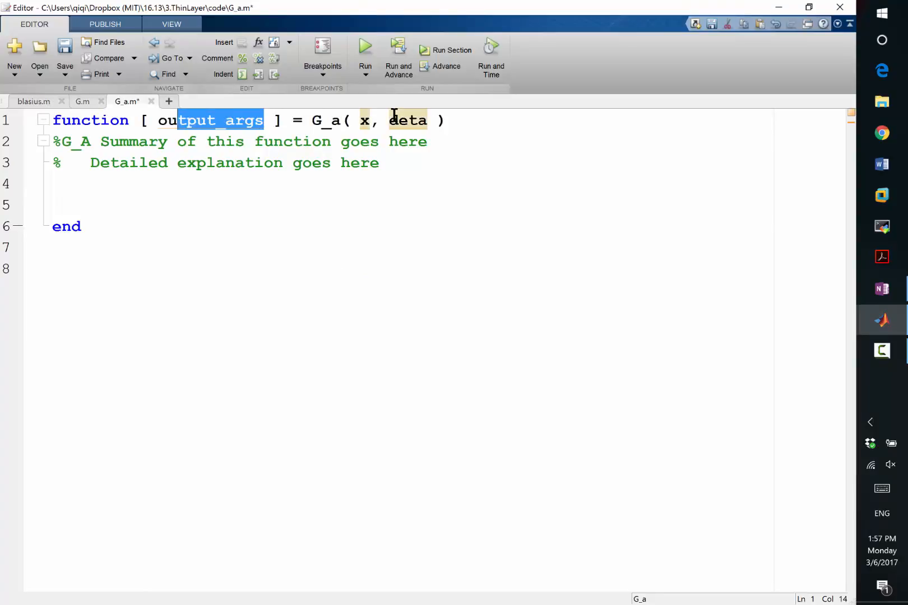
text(Gx_a)
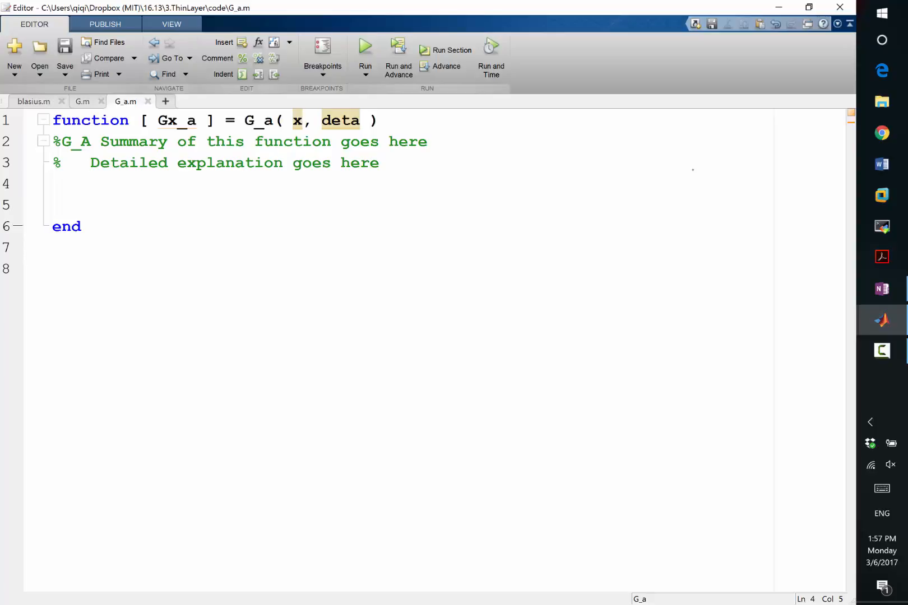
click(33, 101)
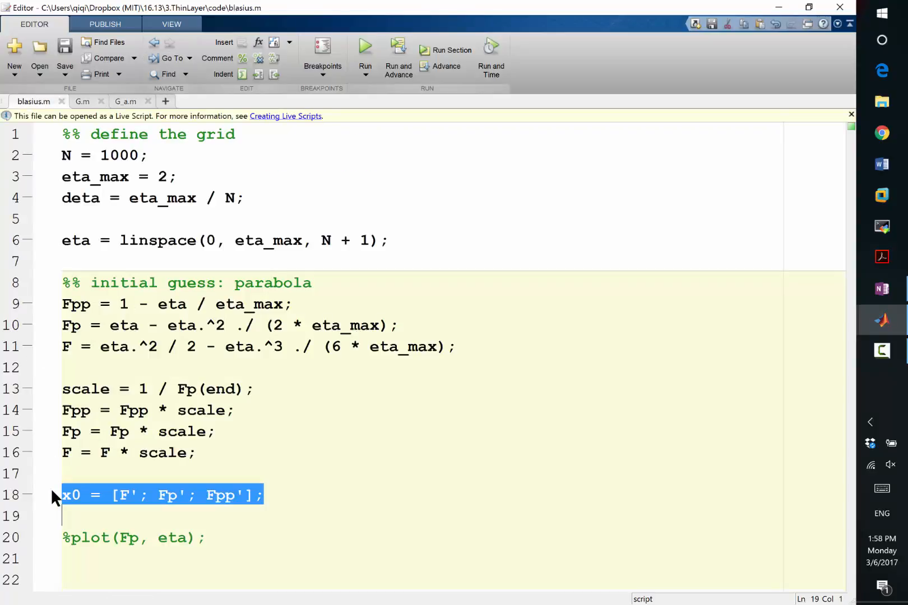
- Add an x0-layout comment to G_a.m, compute N = (length(x) - 3) / 3, and save
click(126, 102)
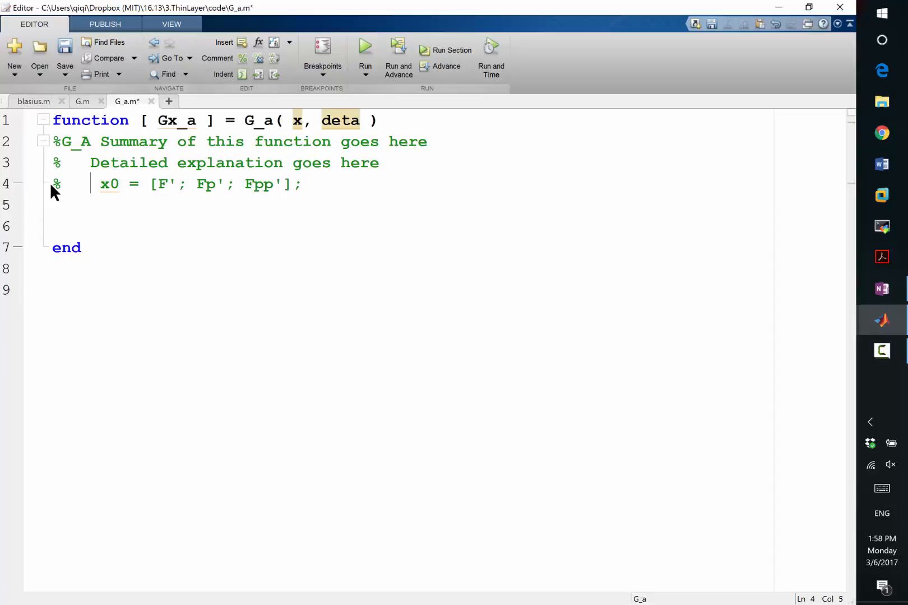
text(inverse of)
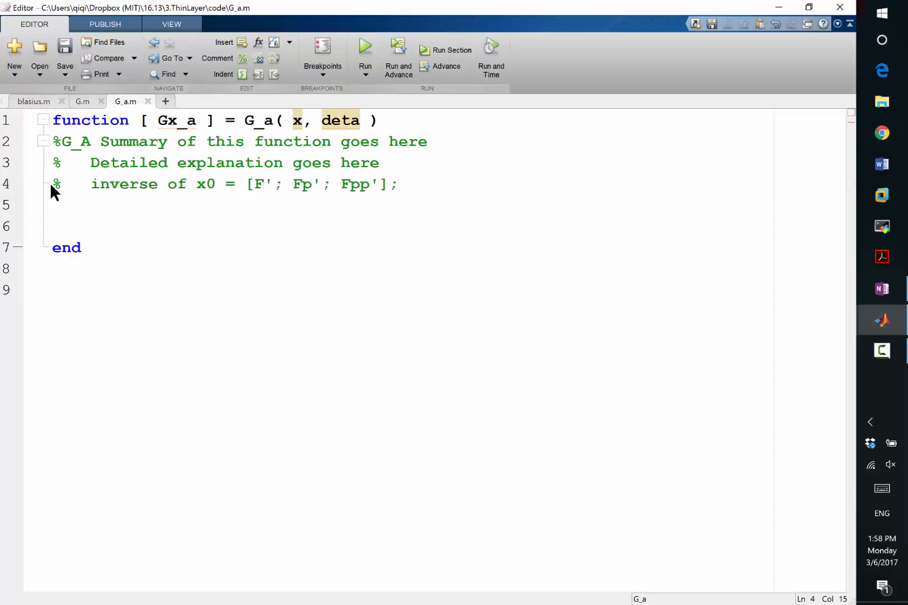
text(F = x()
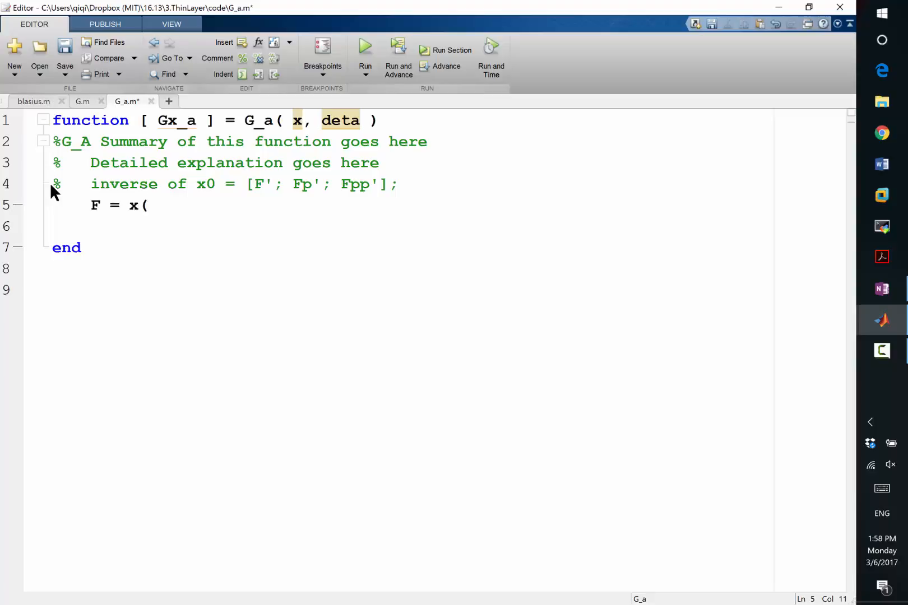
text(1:)
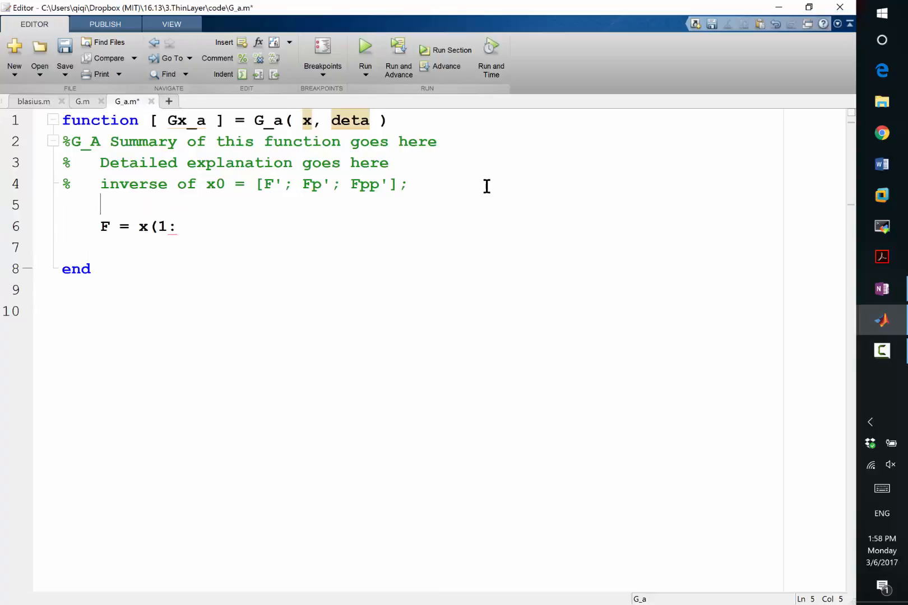
text(N = lengt)
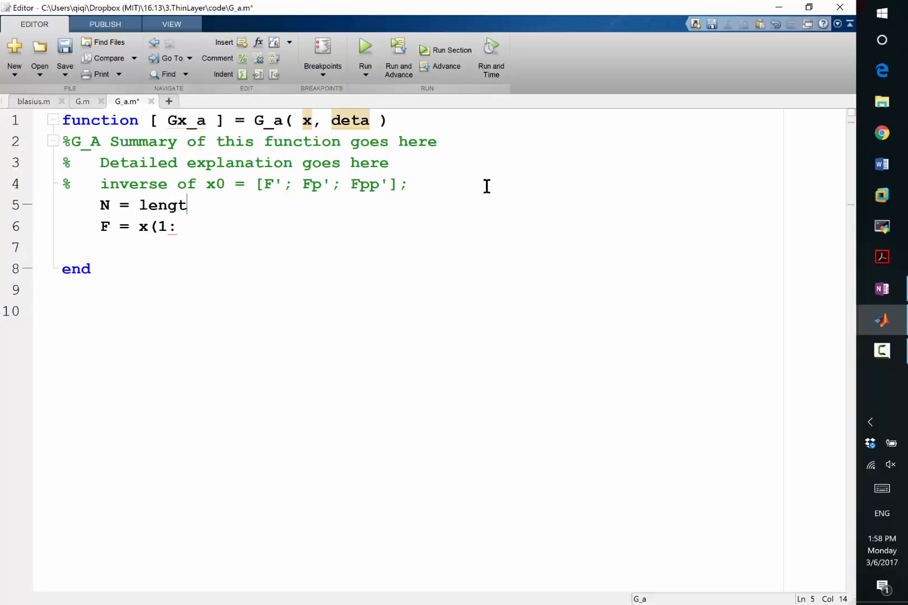
text(h(x))
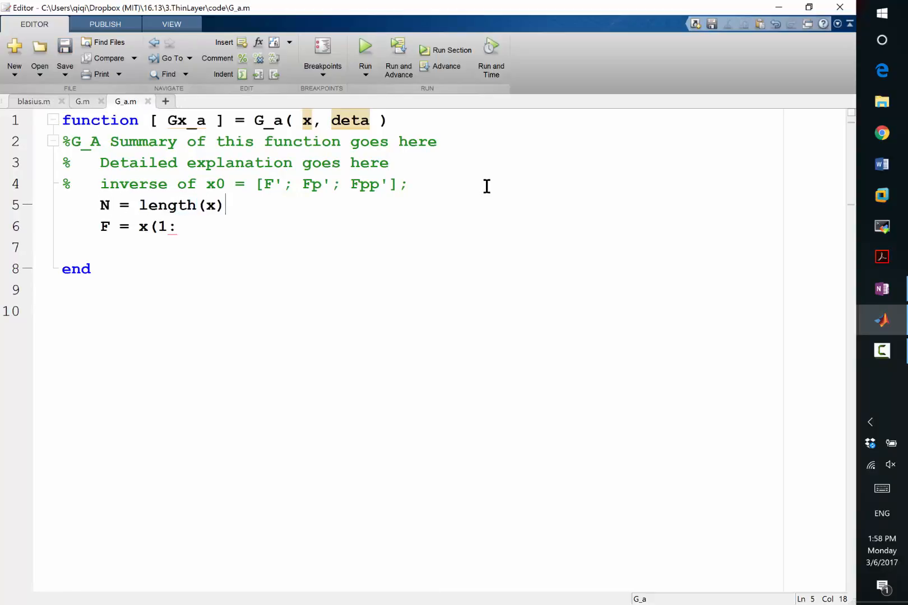
text(- 3)
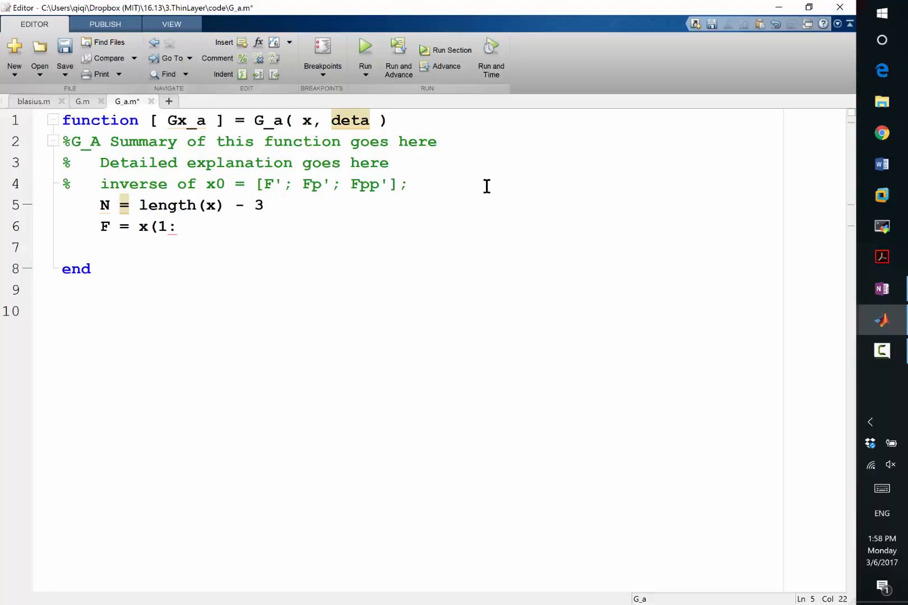
text() / 3;)
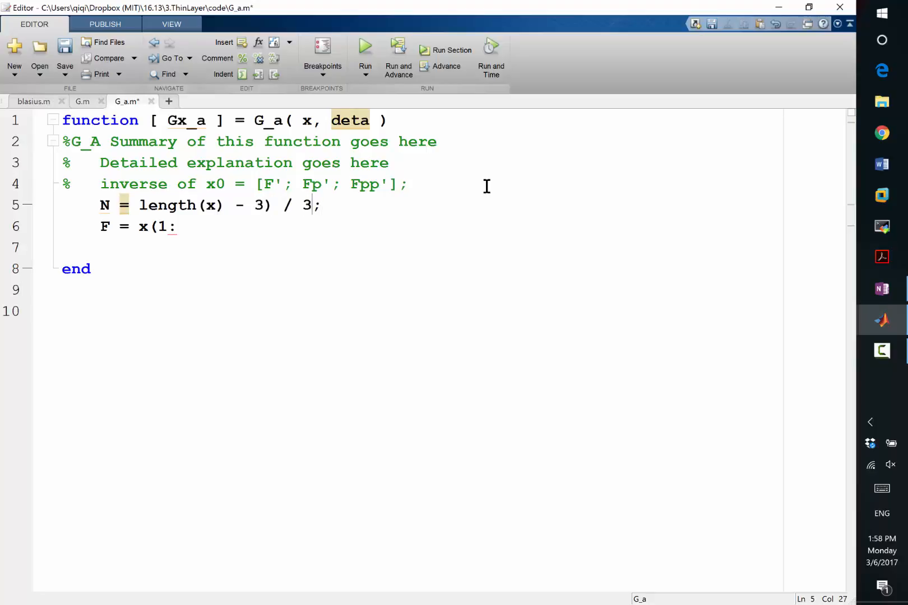
text(()
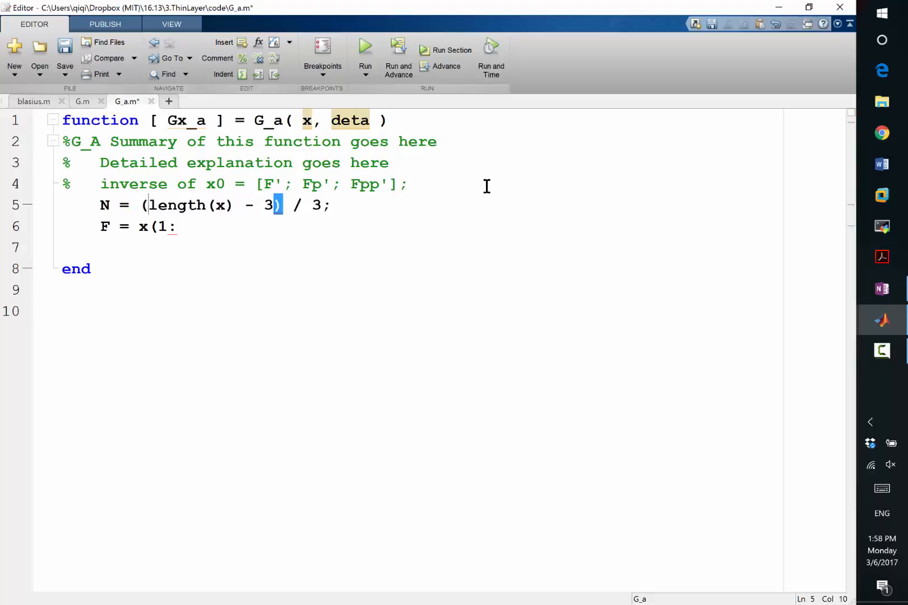
key(ctrl+s)
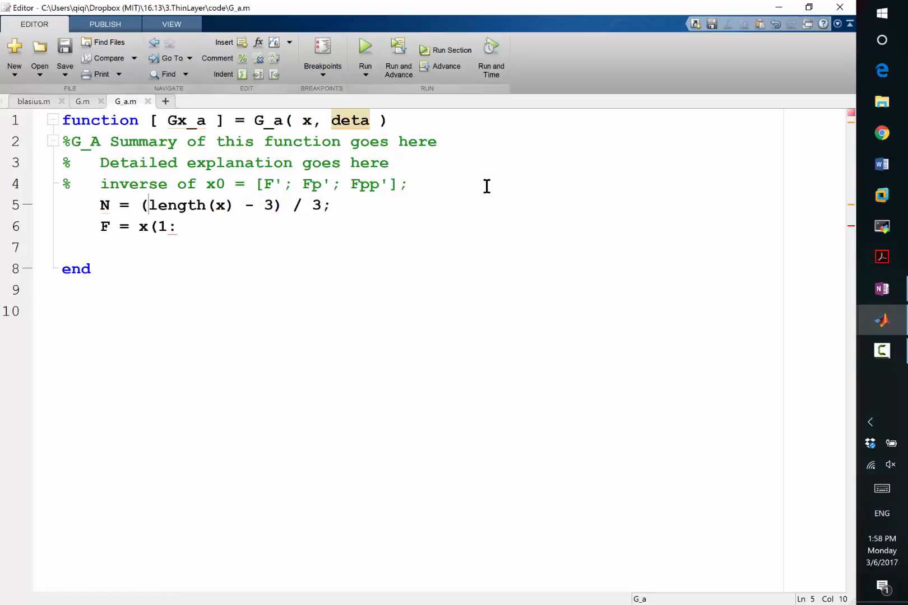
mouse_move(241, 226)
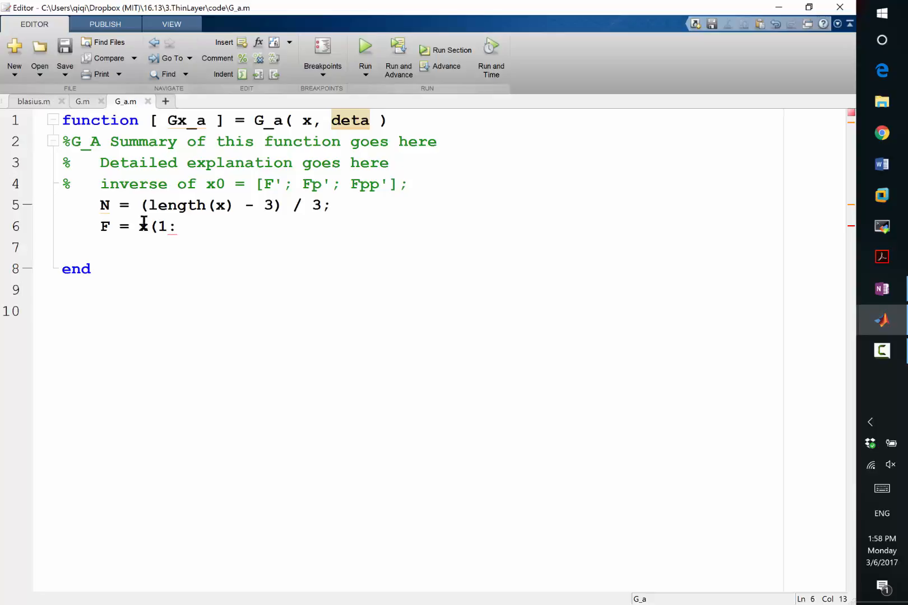
mouse_move(204, 230)
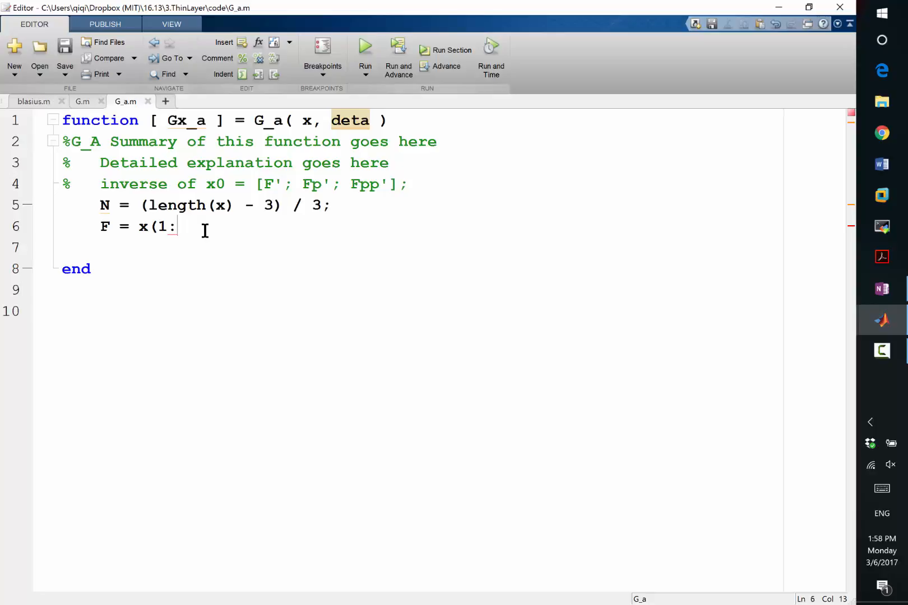
- Unpack F, Fp and Fpp from x as transposed slices offset by N+1
text(N+1);)
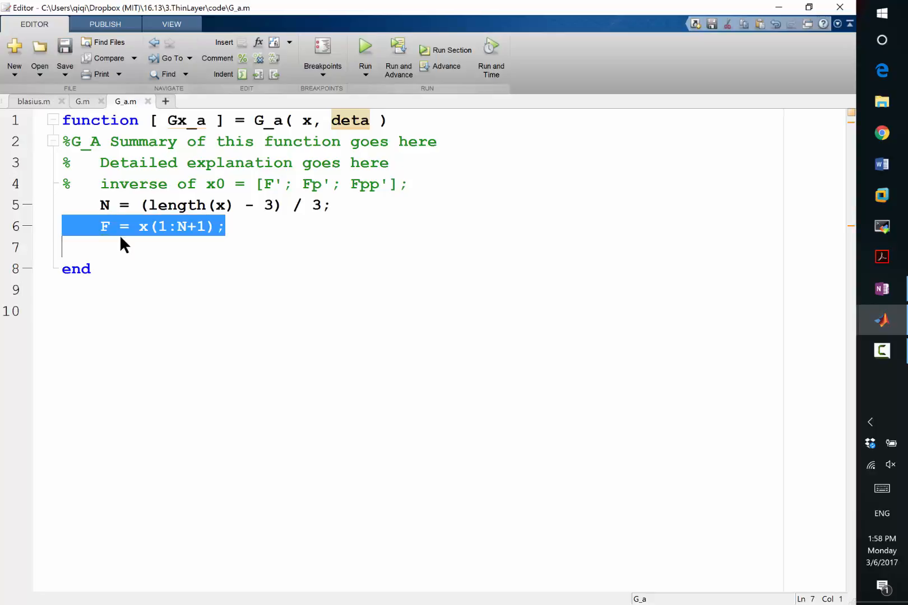
text(')
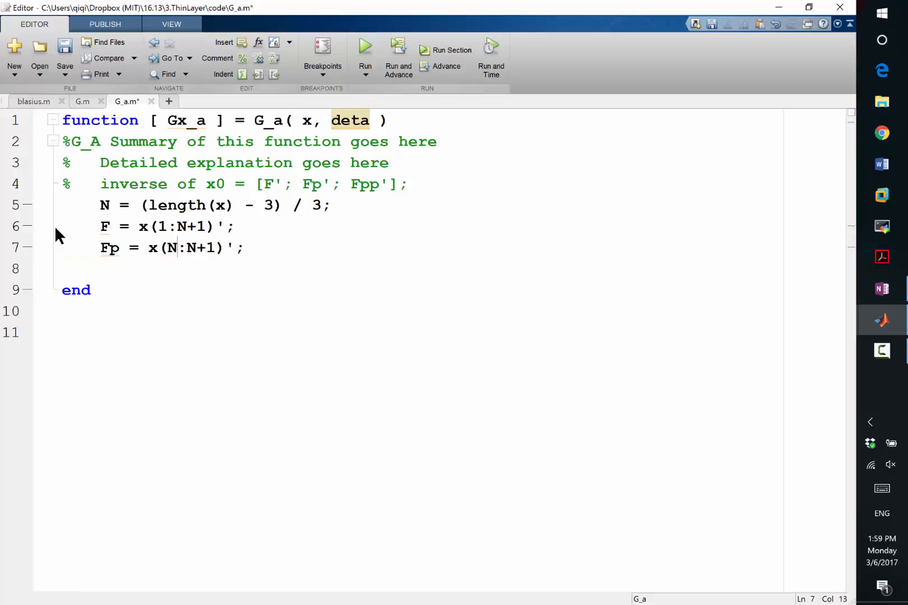
text(+2)
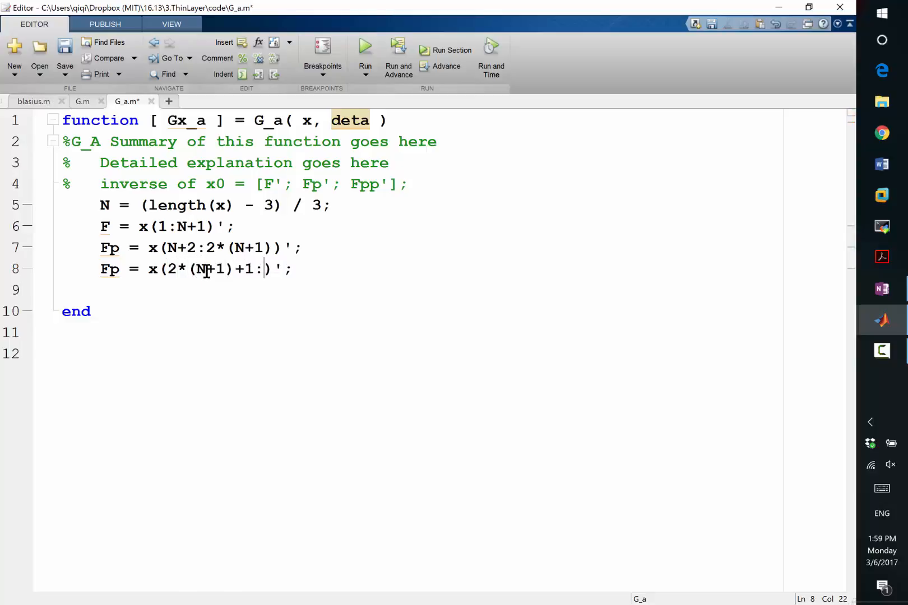
text(end)
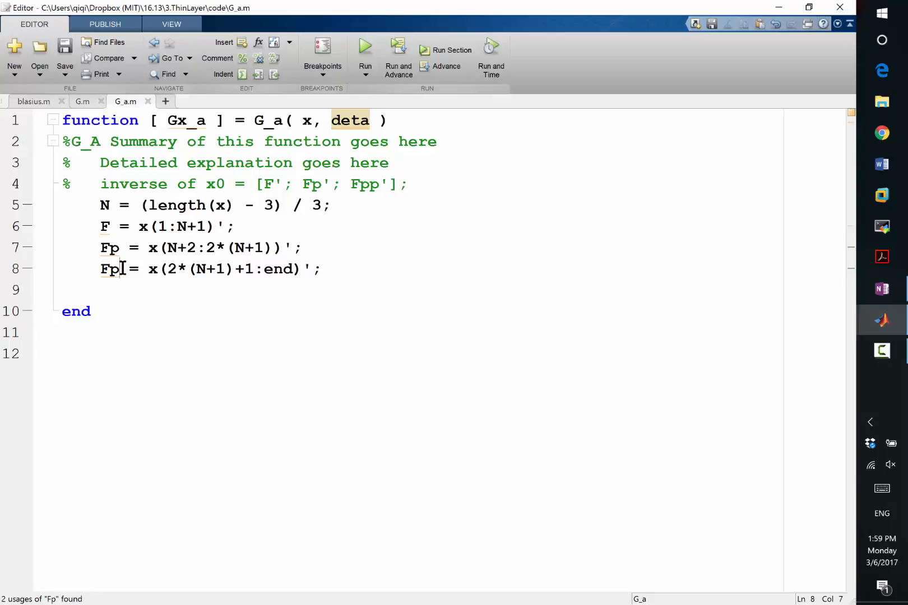
text(p)
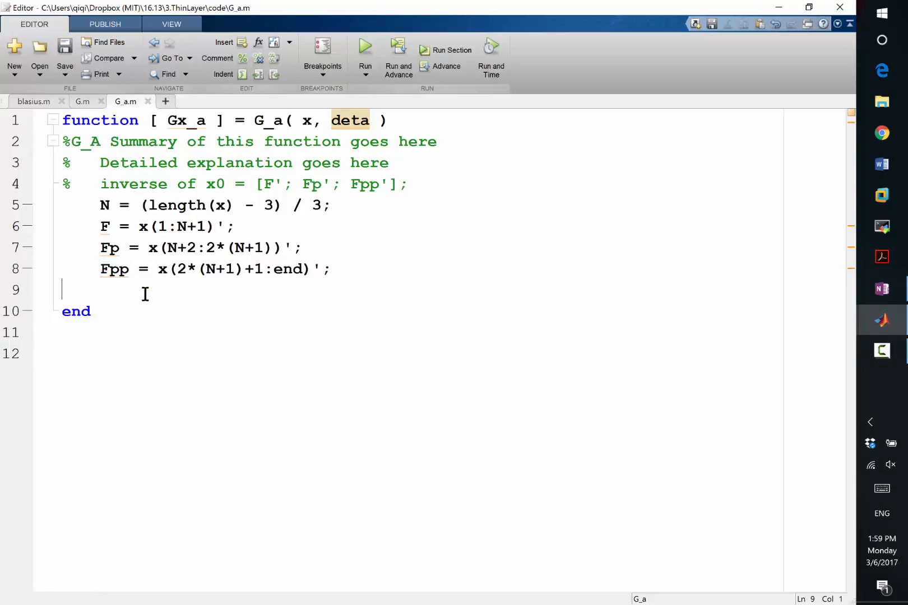
key(enter)
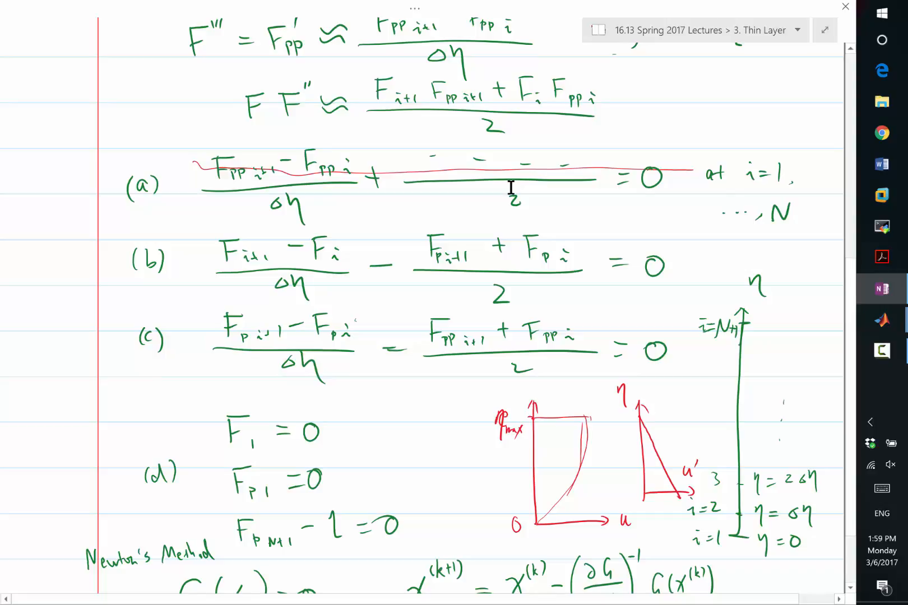
mouse_move(195, 218)
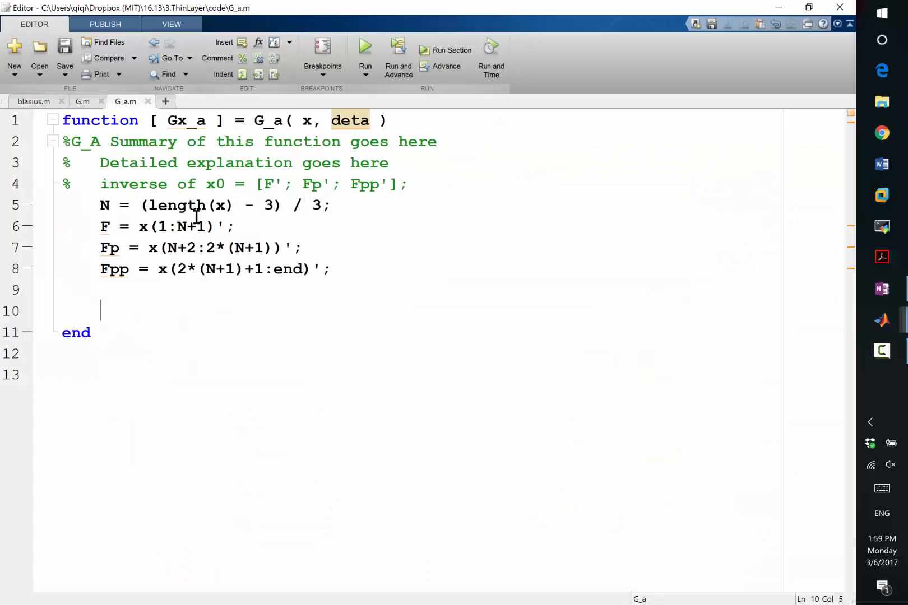
- Write (Fpp(2:end) - Fpp(1:end-1)) / deta on line 10, comparing against equation (a)
key(alt+tab)
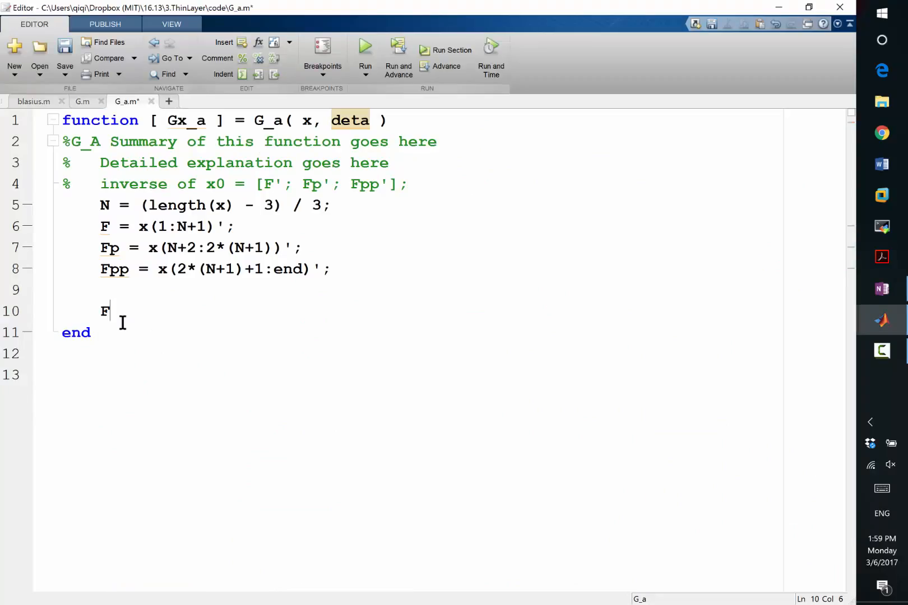
text(pp()
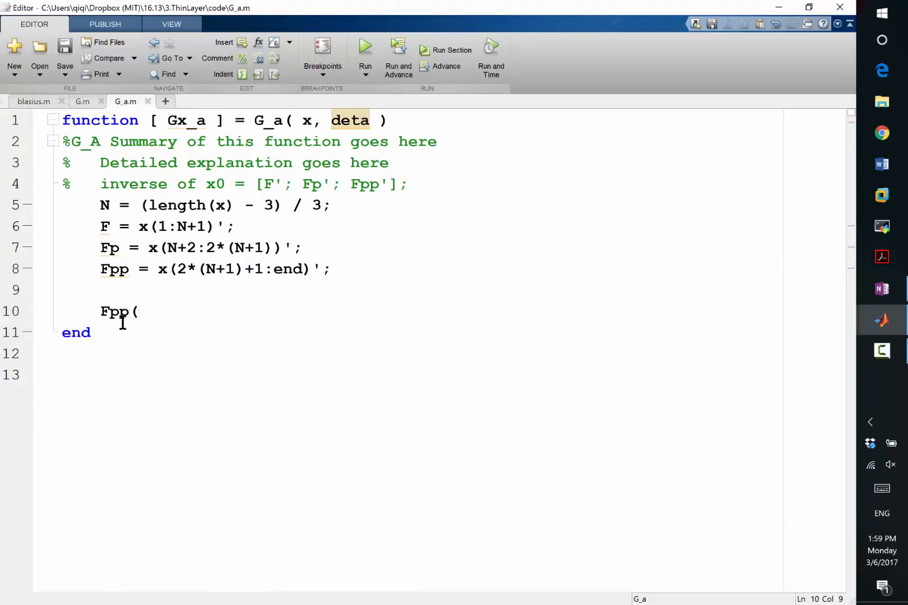
text(2:end)
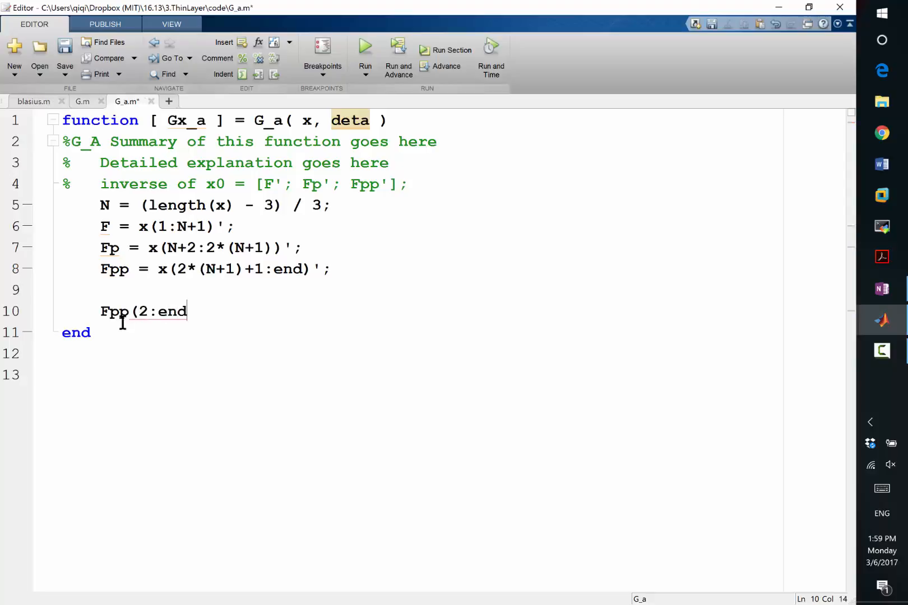
text())
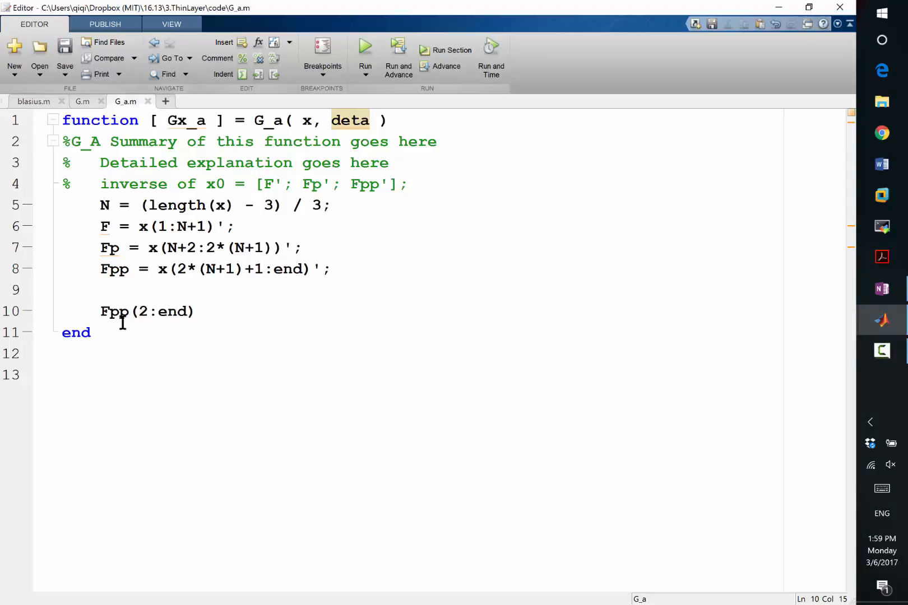
click(197, 311)
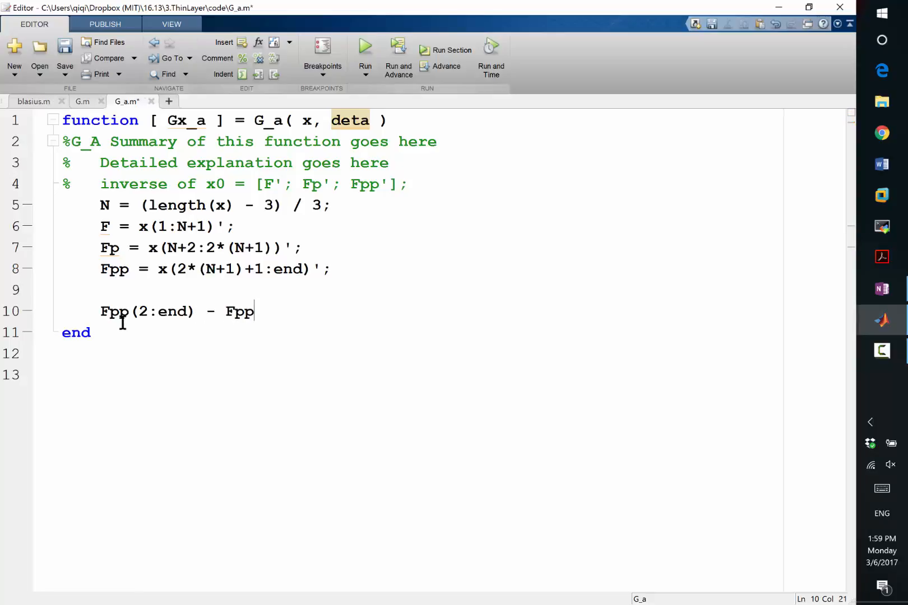
text((1:end-1))
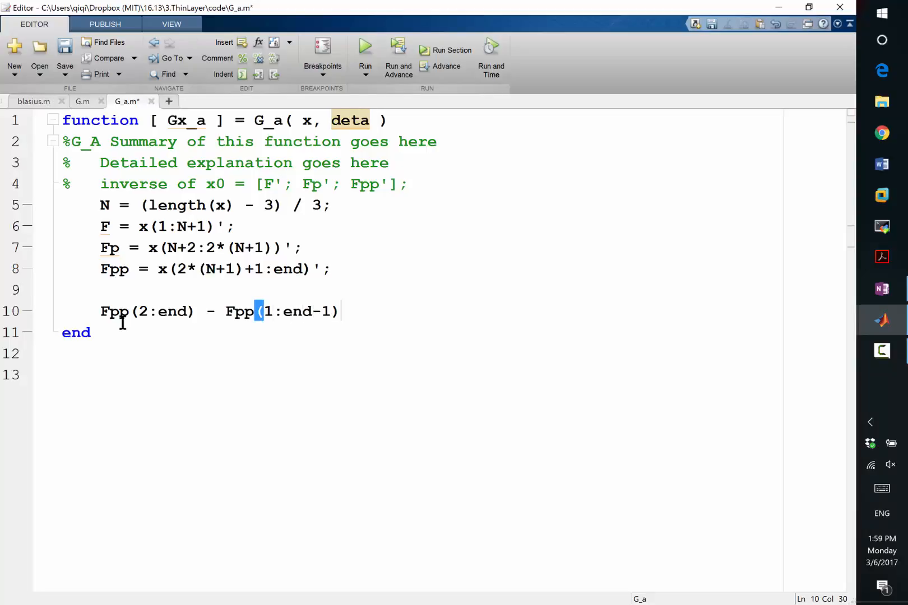
key(ctrl+s)
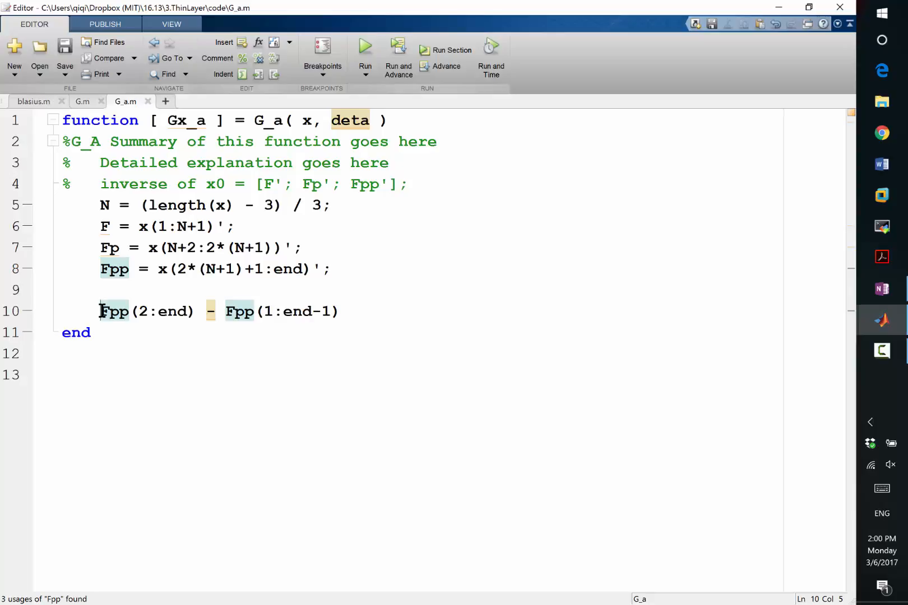
text(()
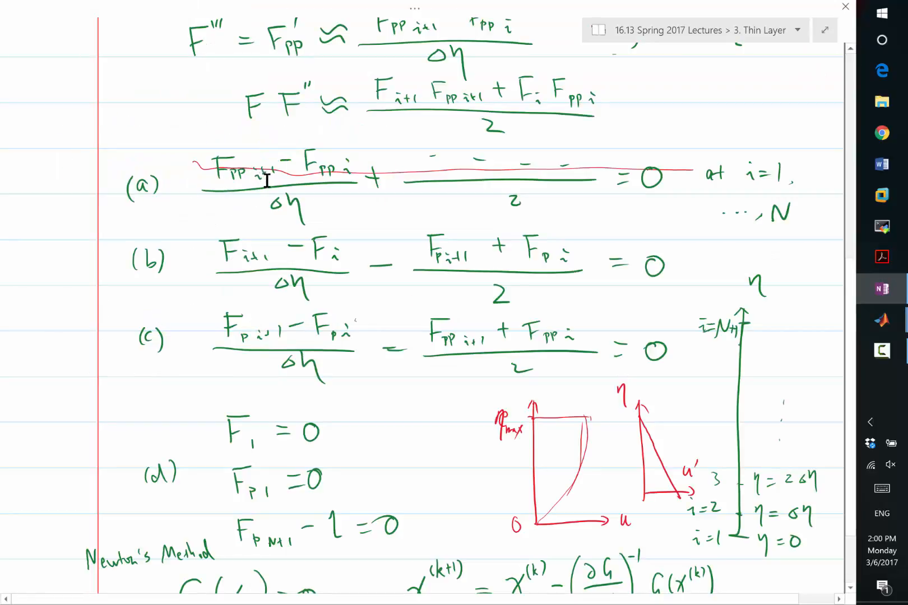
key(alt+tab)
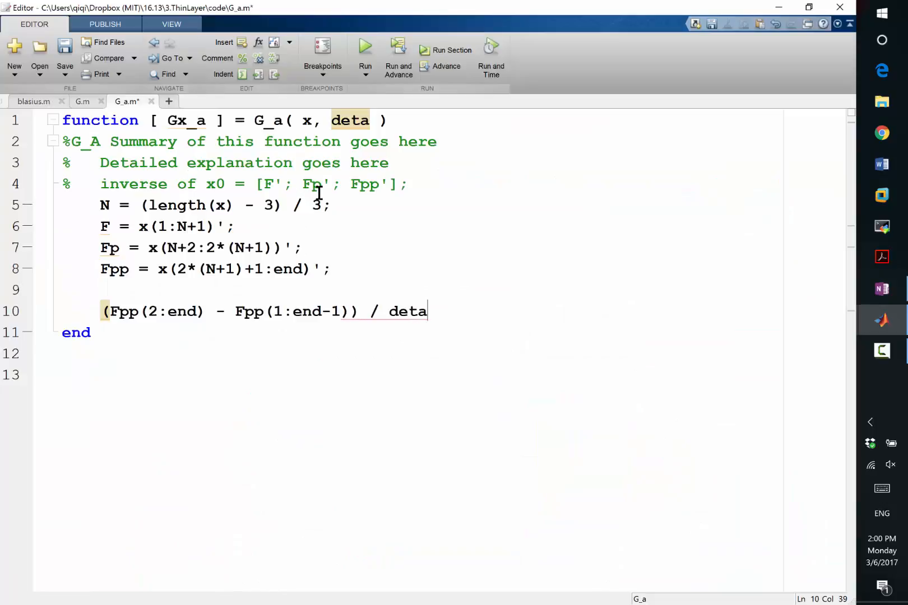
key(ctrl+s)
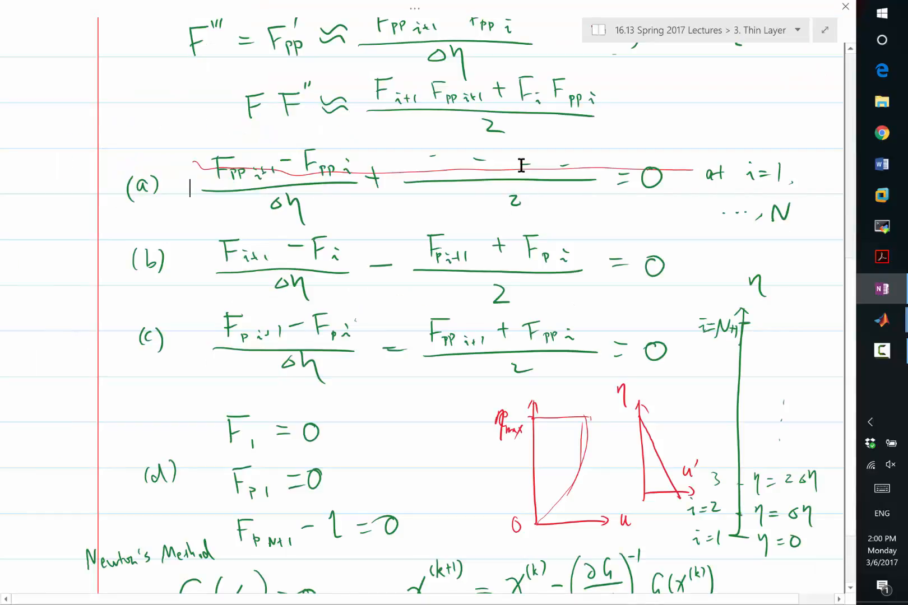
mouse_move(422, 107)
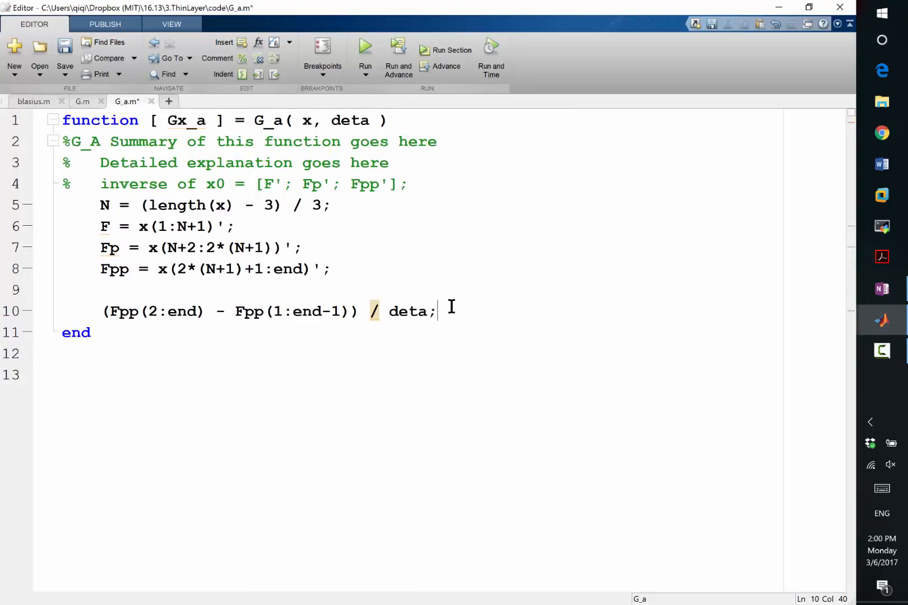
- Insert the line F_Fpp = F .* Fpp; above the residual expression
key(Enter)
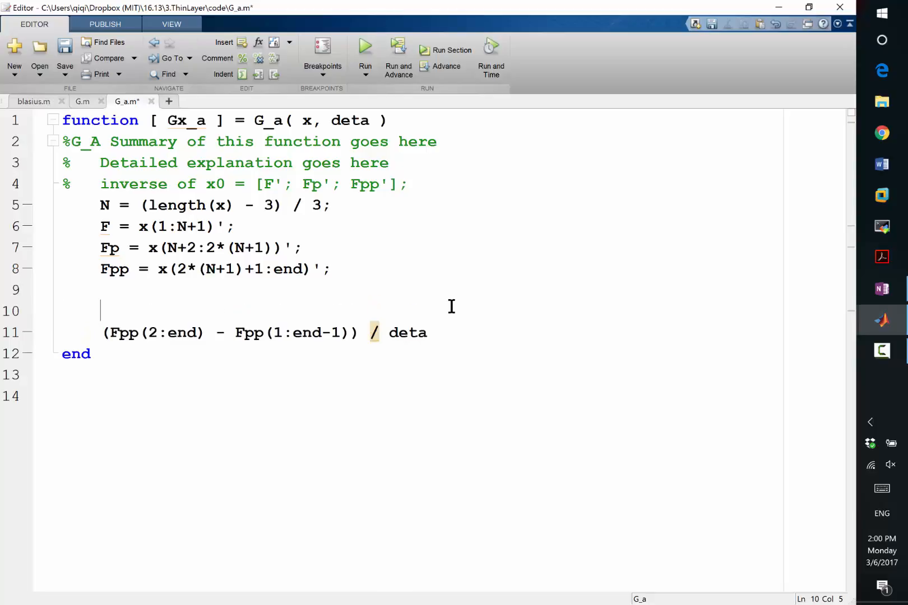
text(F)
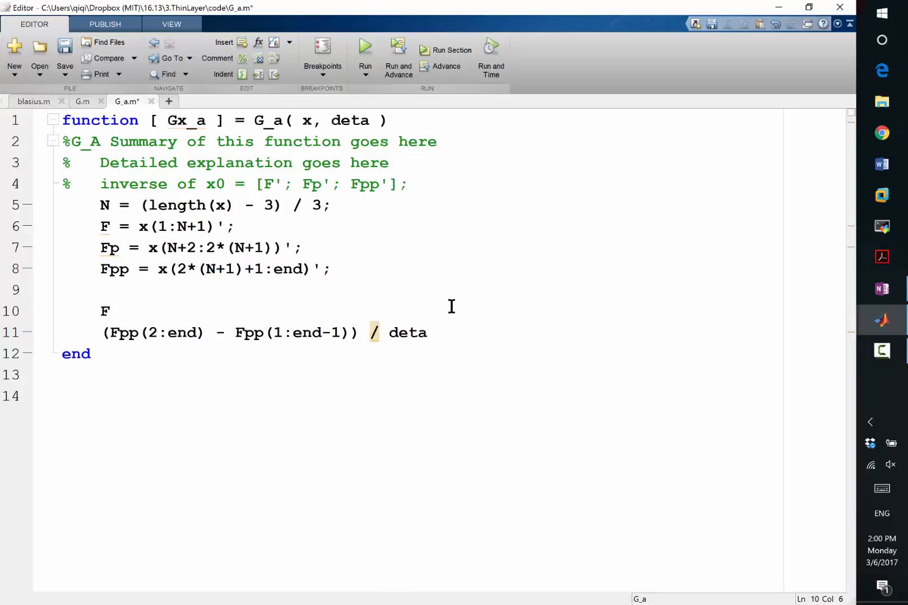
text(_Fpp =)
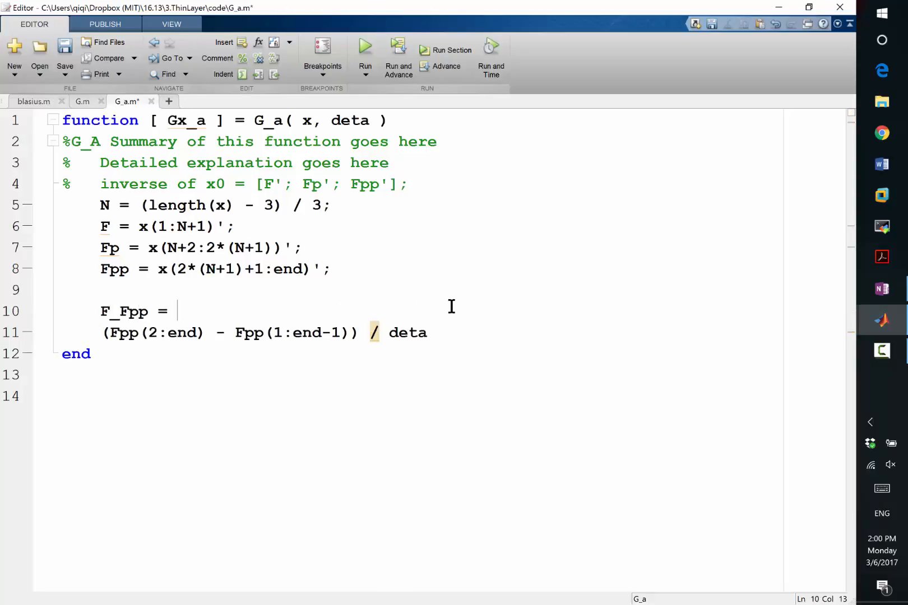
text(F .* Fpp)
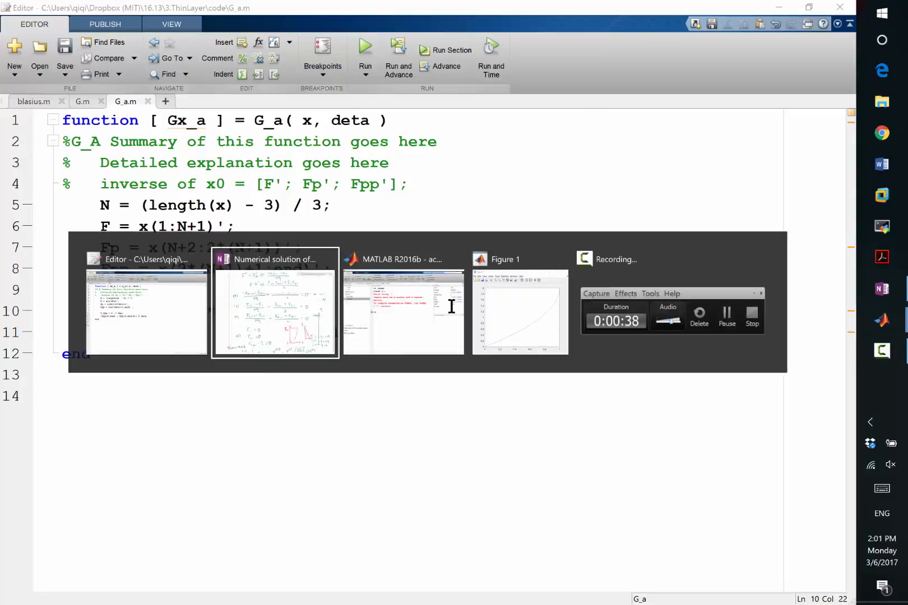
- Add + (F_Fpp(2:end) + F_Fpp(1:end-1)) / 2 to the expression and assign it to Gx_a
click(274, 259)
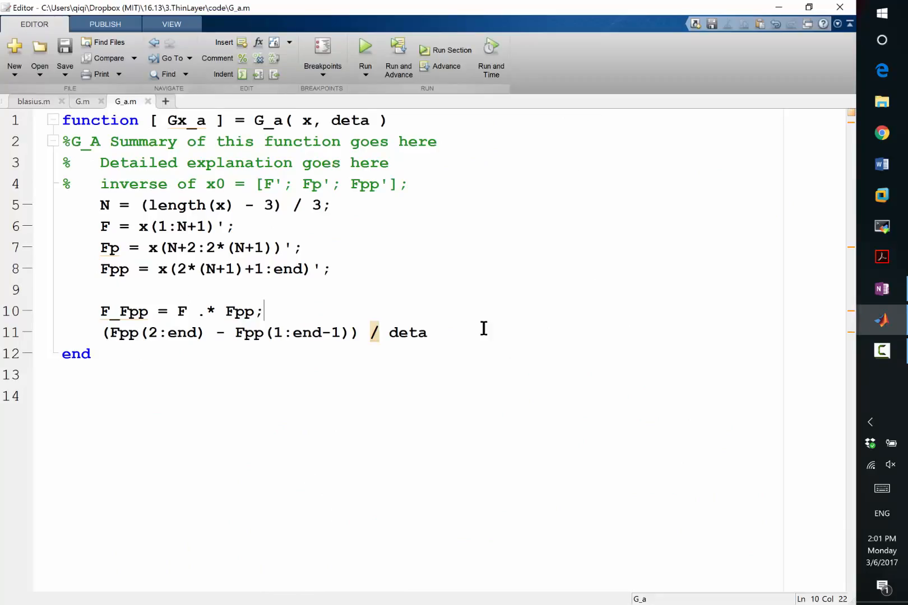
text(+)
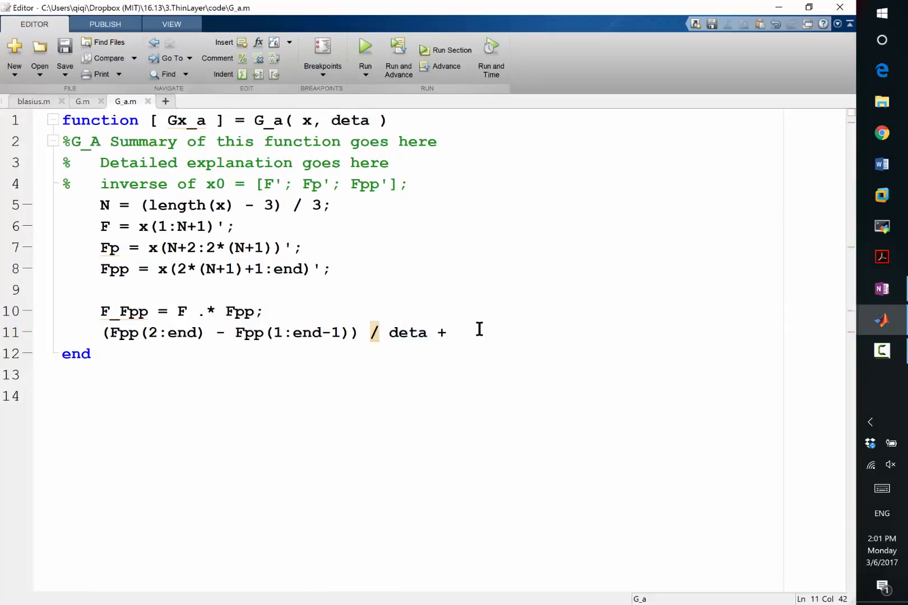
text(()
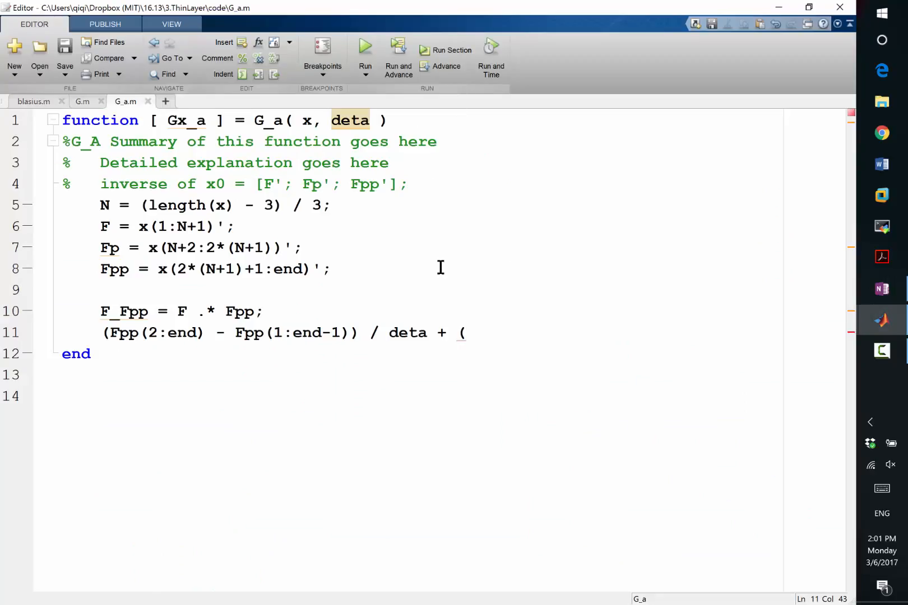
text(F_)
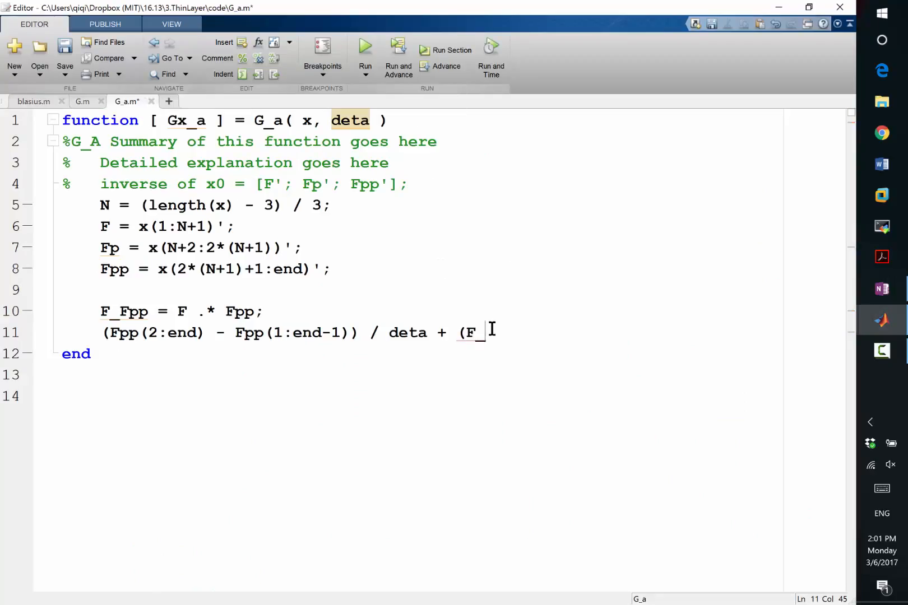
text(Fpp(2)
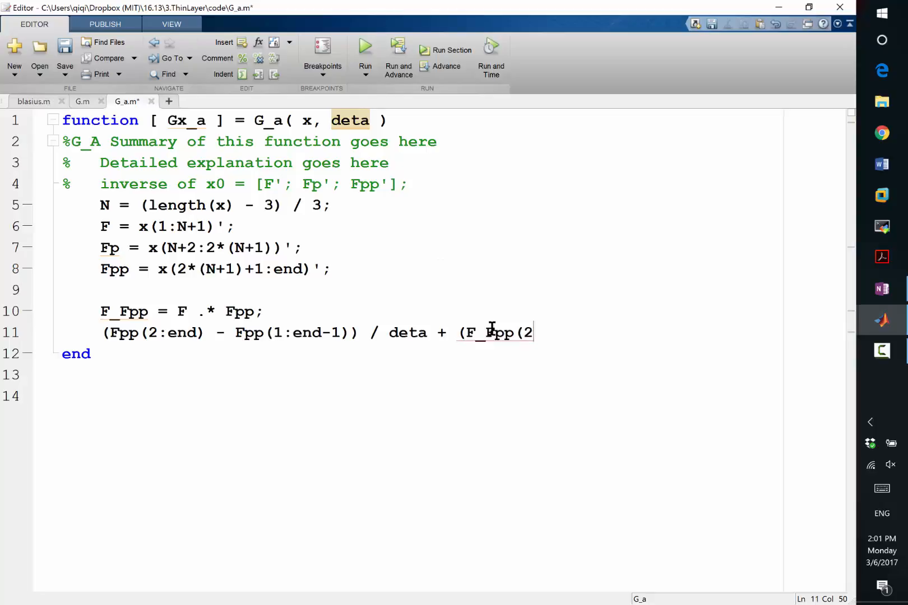
text(:end) + F_)
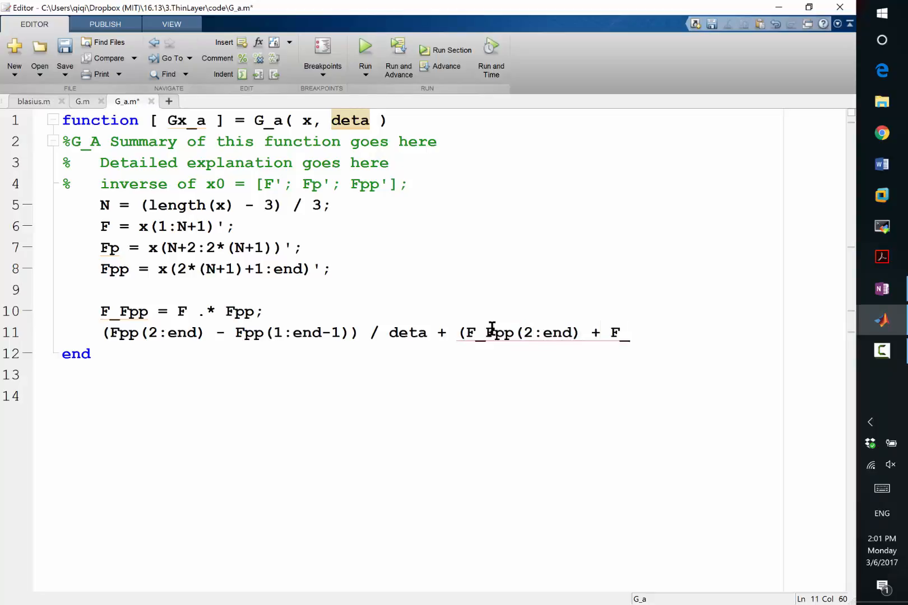
text(Fpp(1:end)
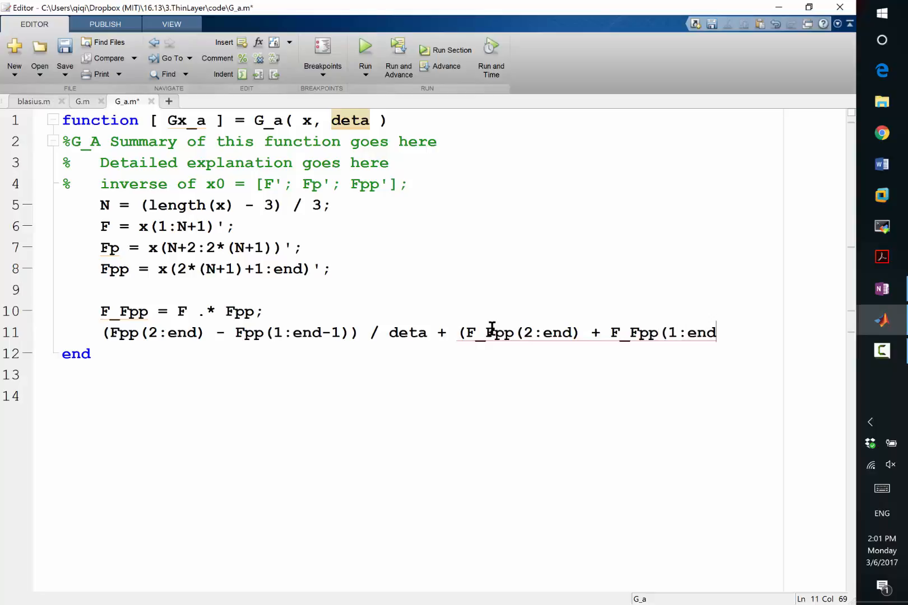
text(-1)) / 2;)
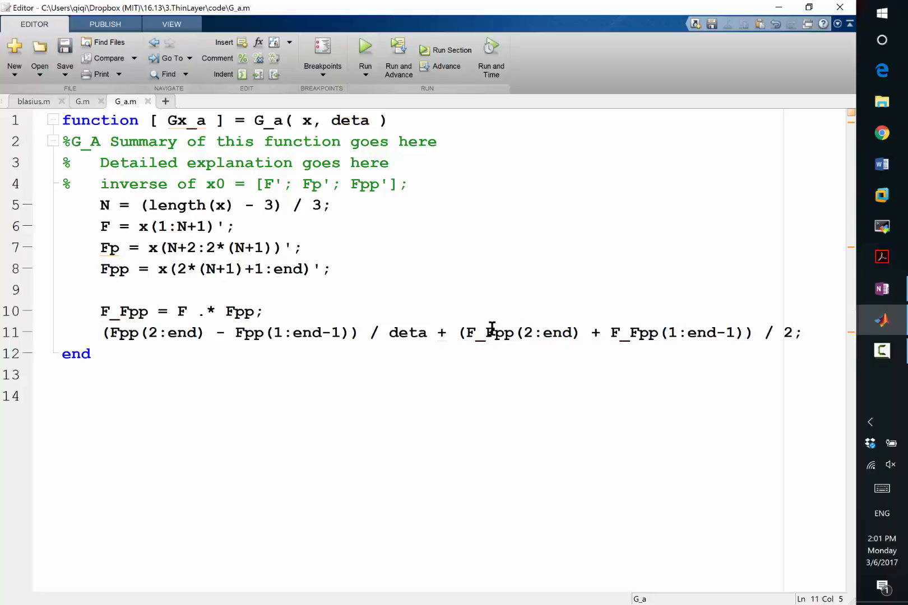
text(Gx_a =)
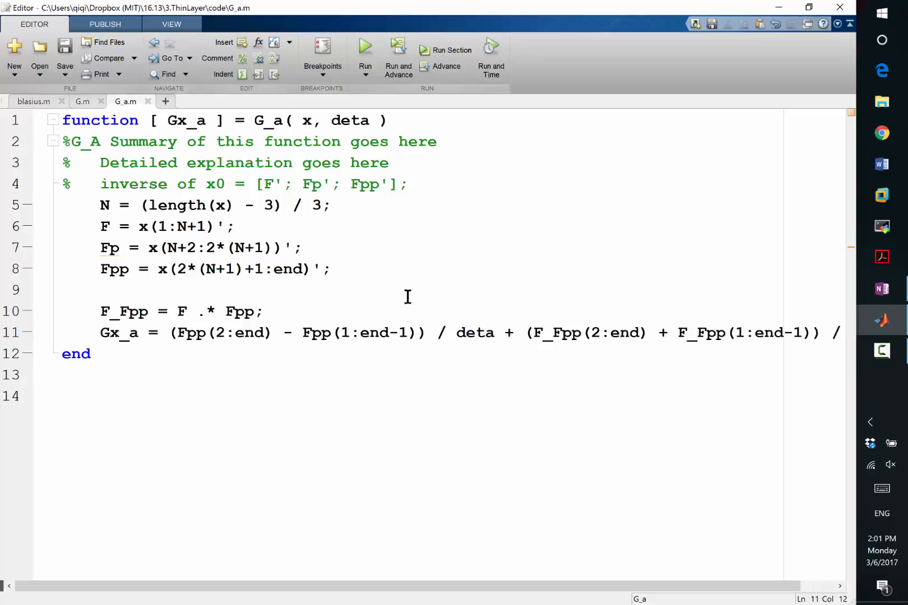
mouse_move(170, 254)
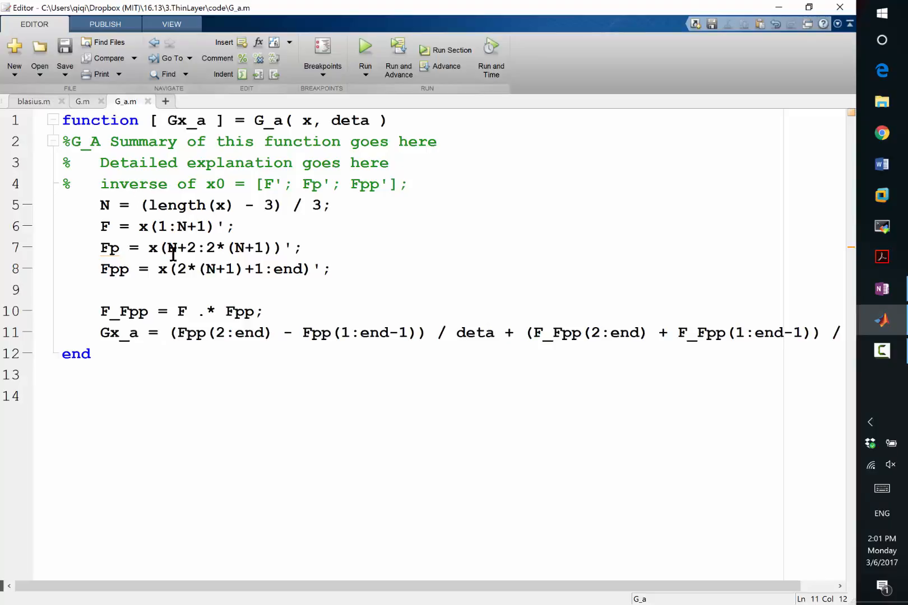
mouse_move(148, 101)
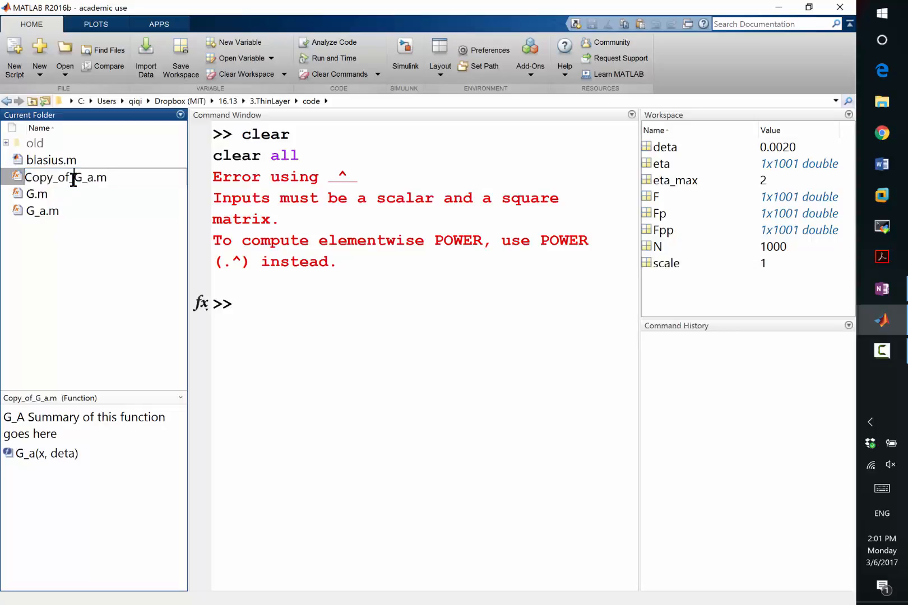
- Copy and paste G_a.m in the code folder, creating Copy_of_G_a.m
text(G_a.m)
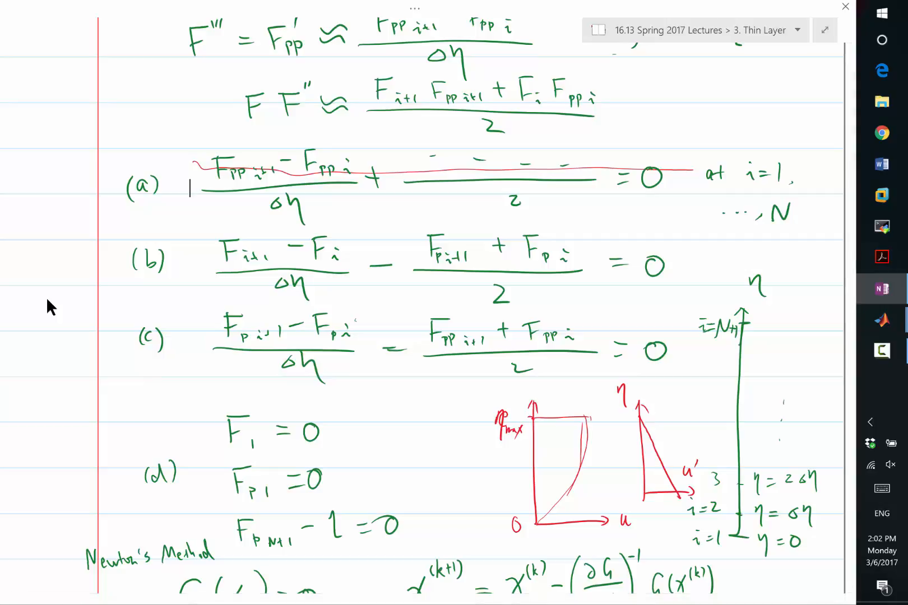
- Check equation (b) in OneNote, then return to G_b.m in the MATLAB editor
key(Alt+Tab)
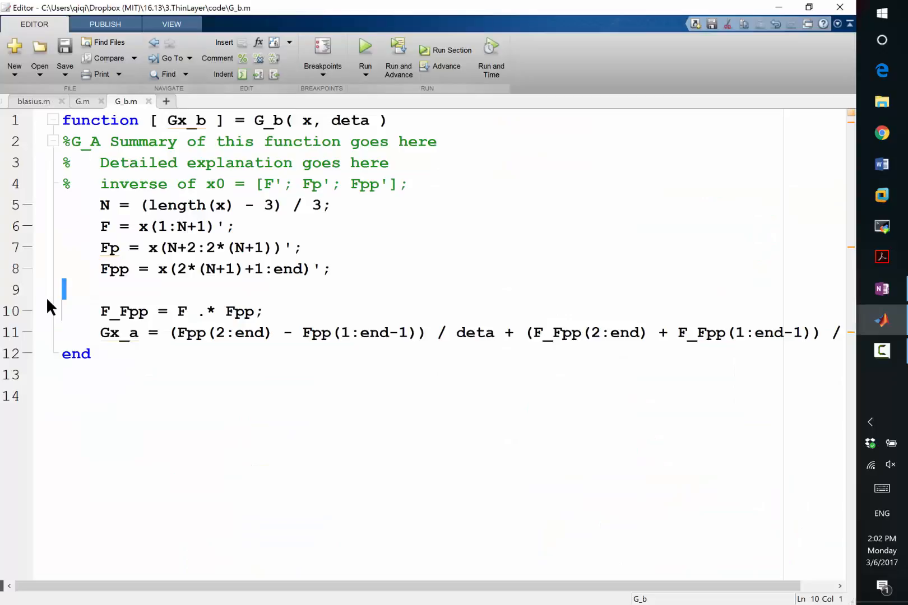
- Rewrite Gx_b as (F(2:end) - F(1:end-1))/deta minus the averaged Fp
click(172, 311)
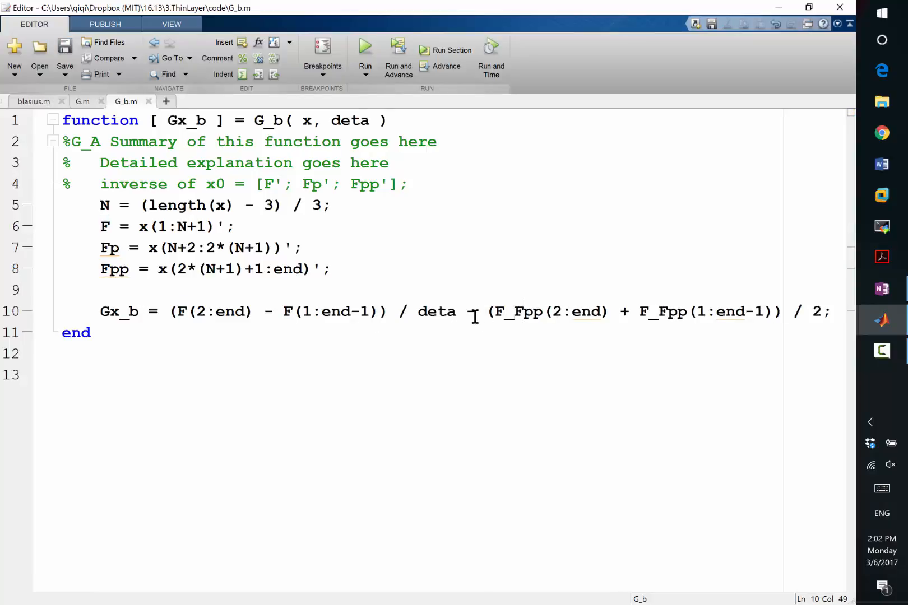
double_click(523, 312)
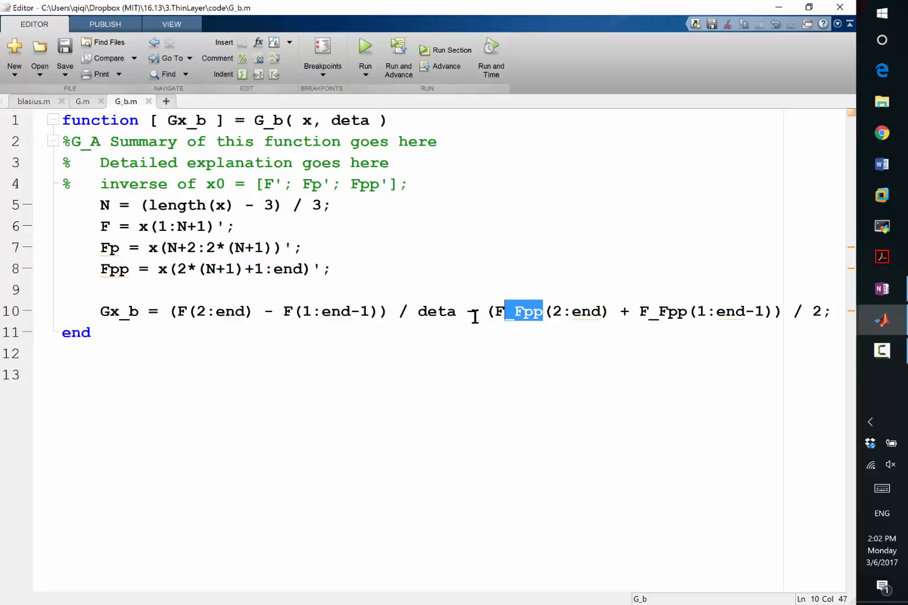
text(Fp)
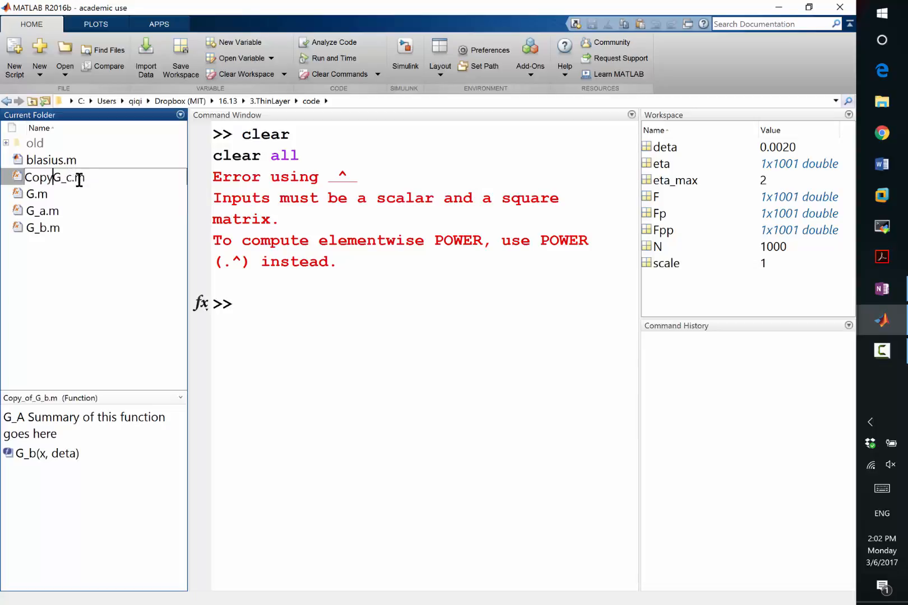
- Open G_c.m and rename its header to Gx_c = G_c(x, deta)
double_click(50, 178)
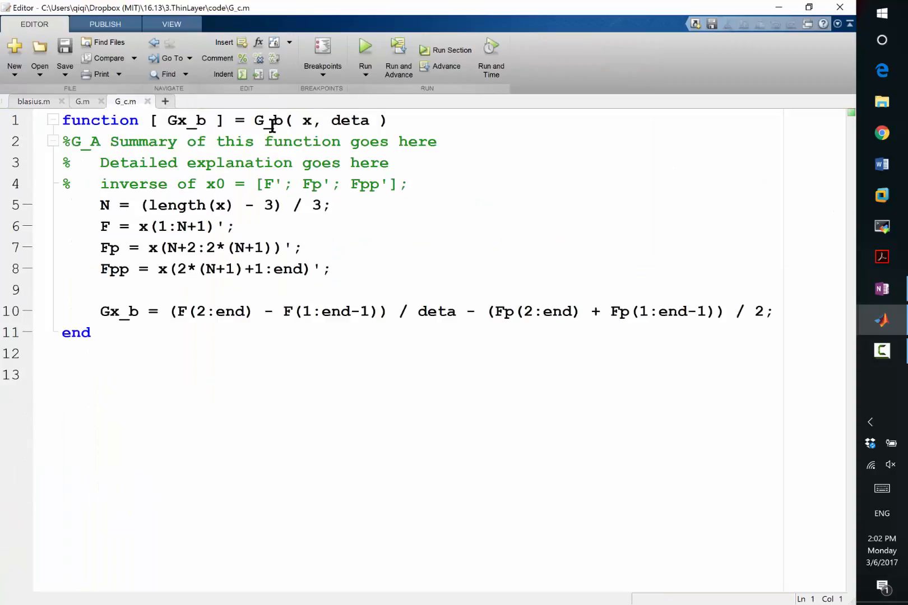
text(G_c)
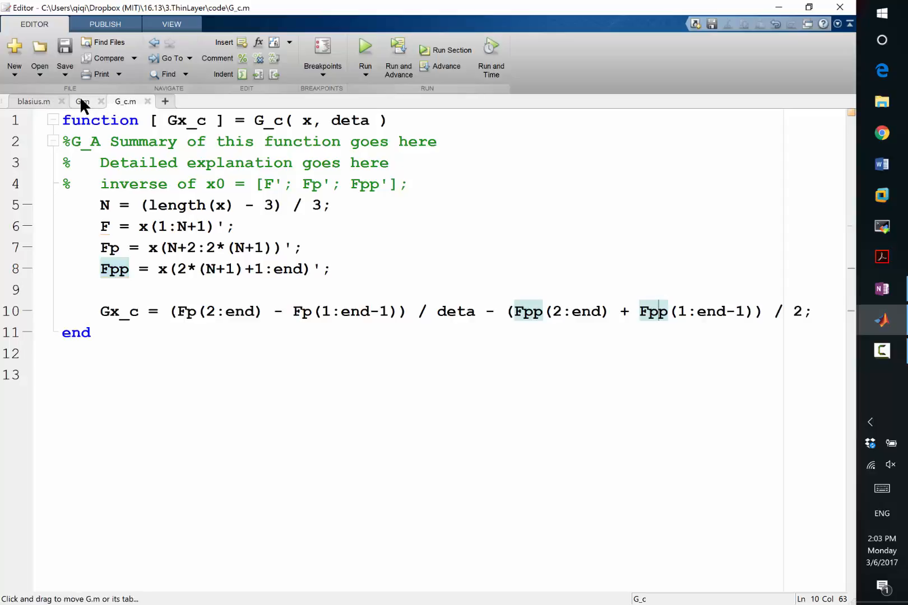
- Check G.m, then open the copied G_d.m to rename its header to G_d
click(83, 102)
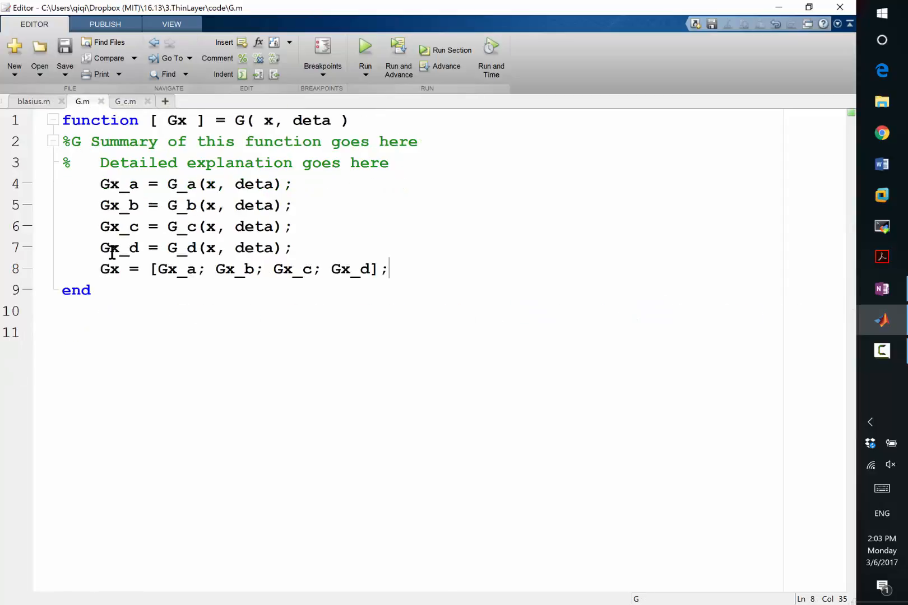
key(alt+tab)
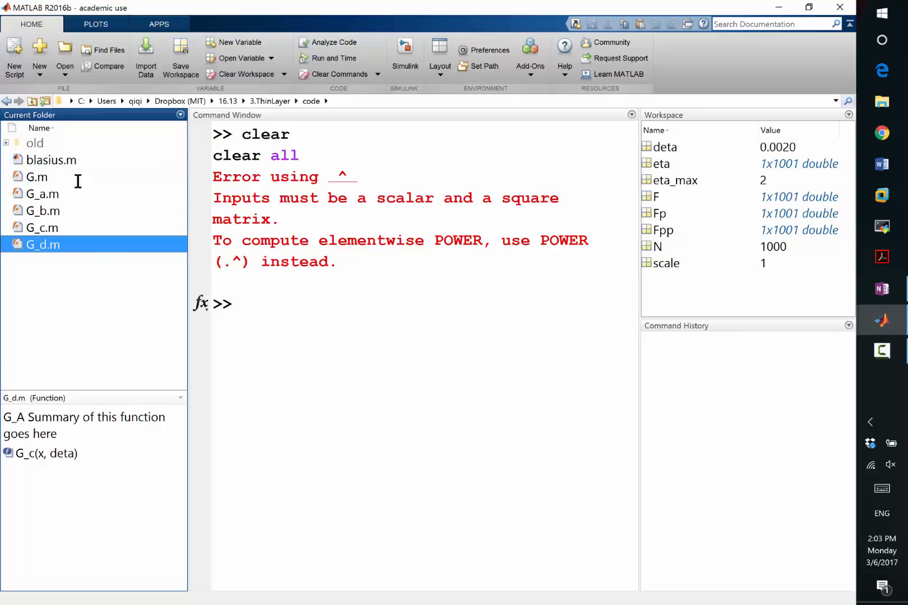
double_click(42, 244)
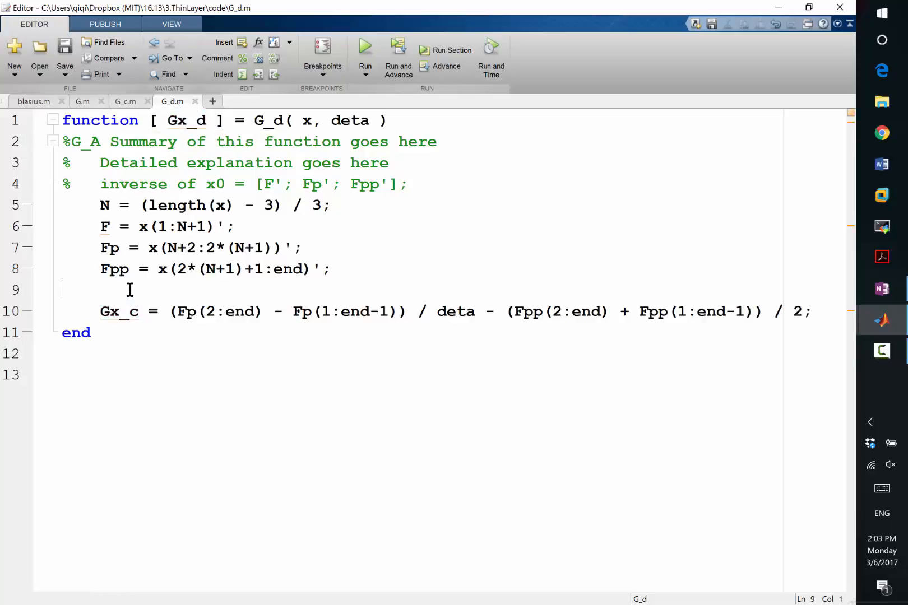
- Replace G_d's right-hand side with [F(1), Fp(1), Fp(end) - 1], checking the notes
key(enter)
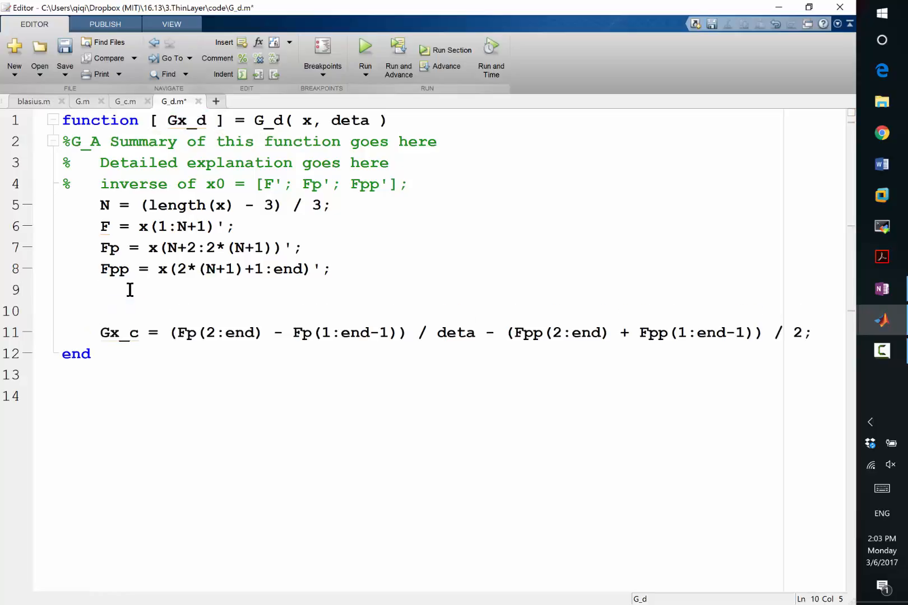
key(backspace)
text(d)
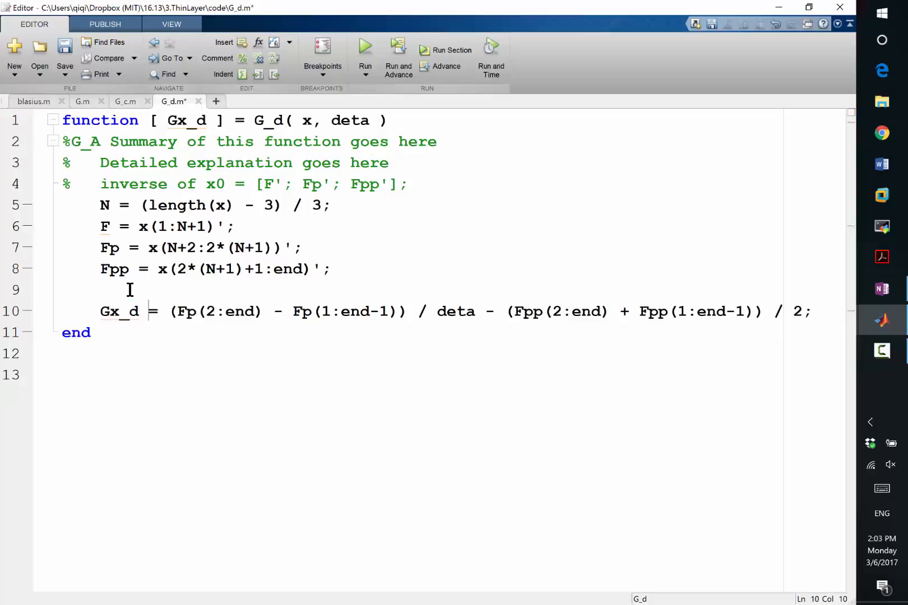
drag(168, 311, 810, 311)
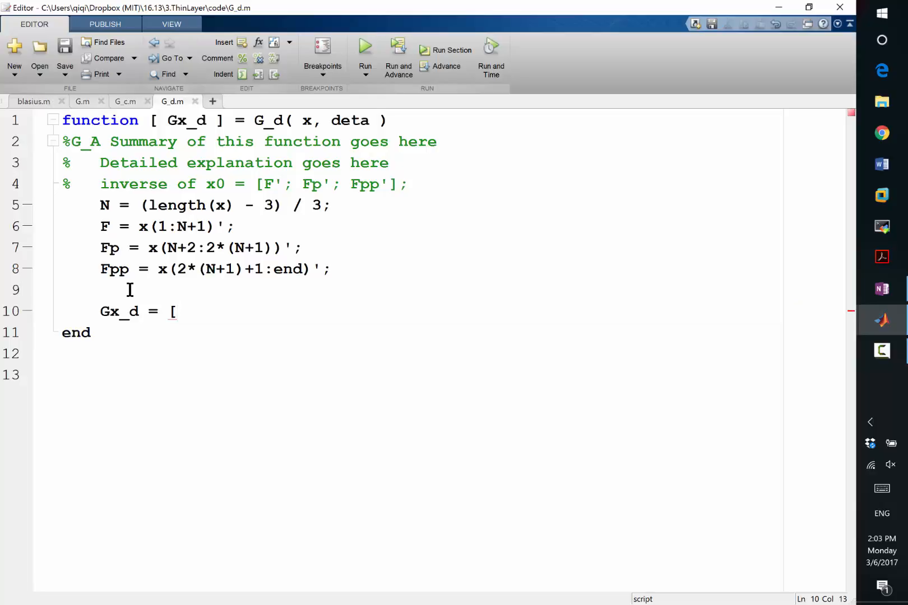
key(alt+tab)
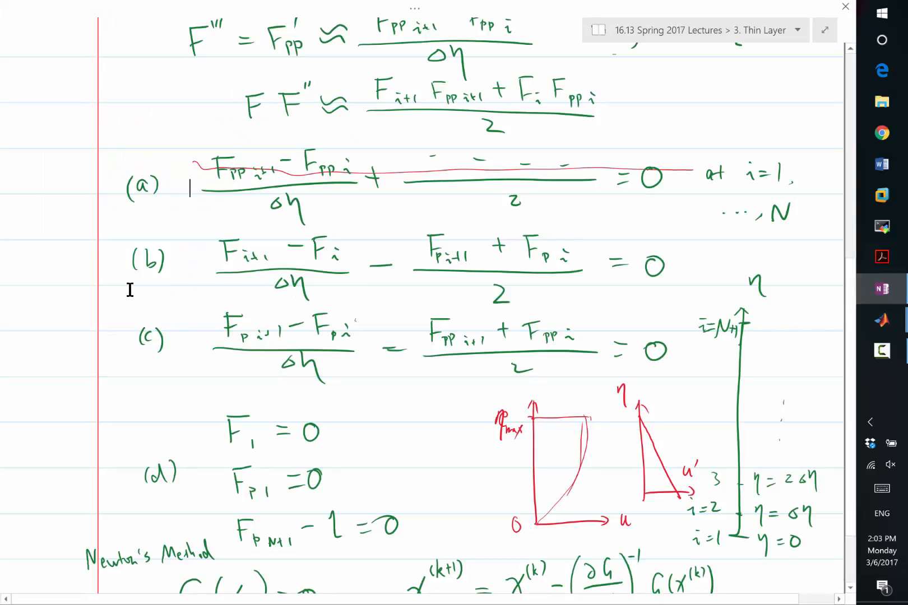
key(alt+tab)
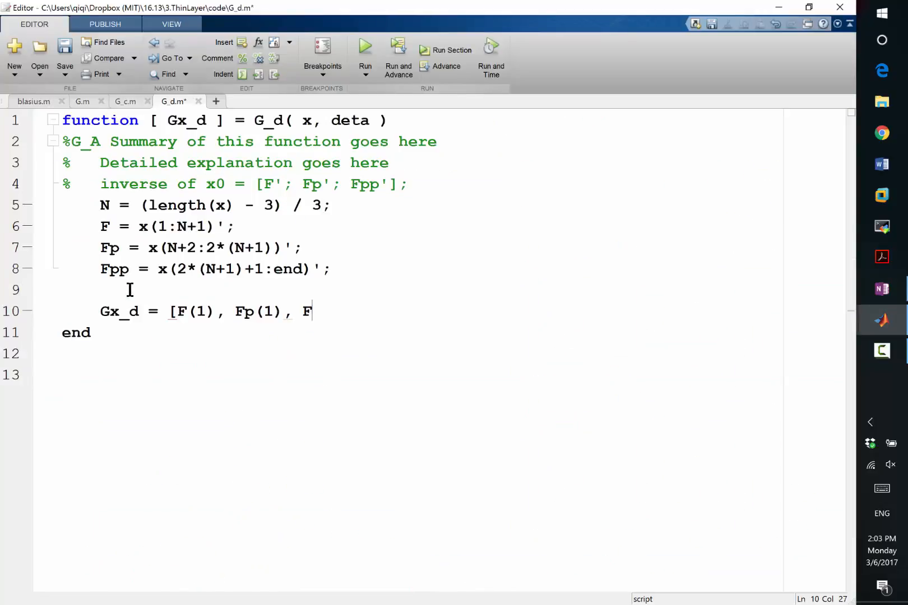
text(p(end) - 1])
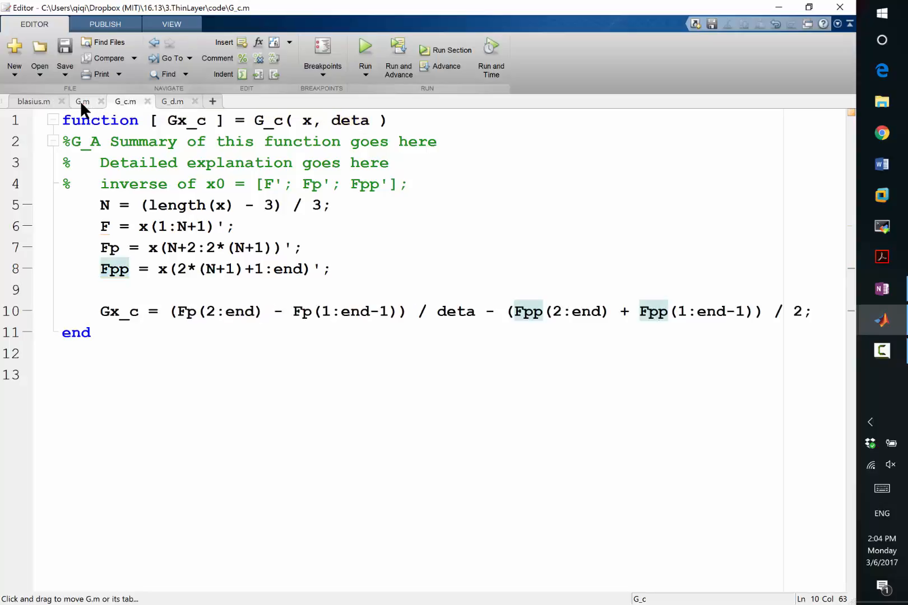
- Add transpose marks after Gx_b and Gx_c in G.m's Gx line
click(83, 101)
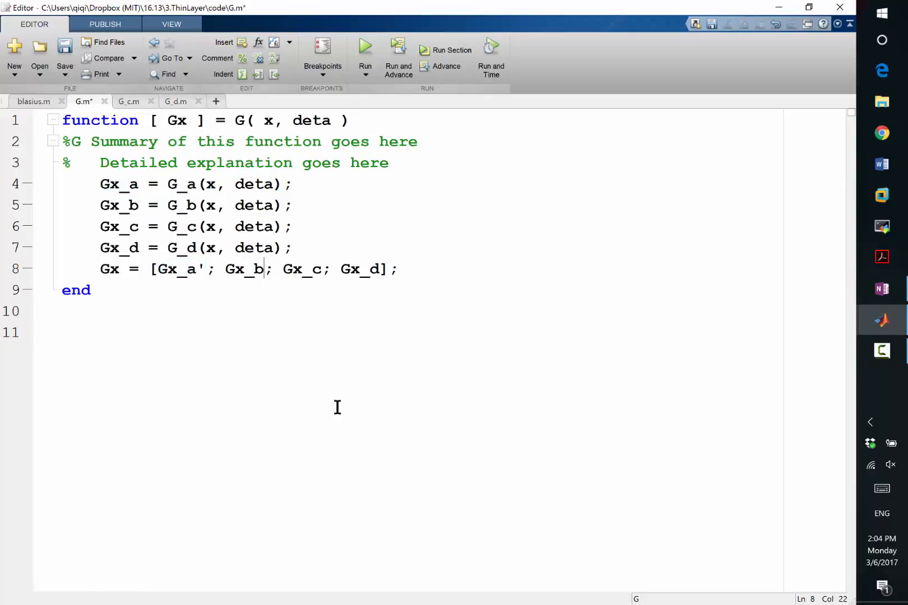
text(')
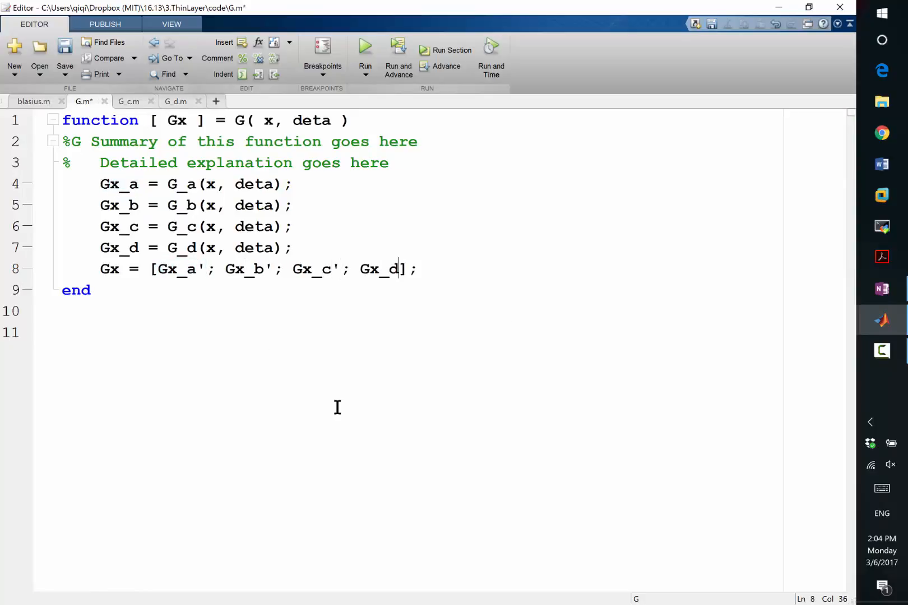
text(')
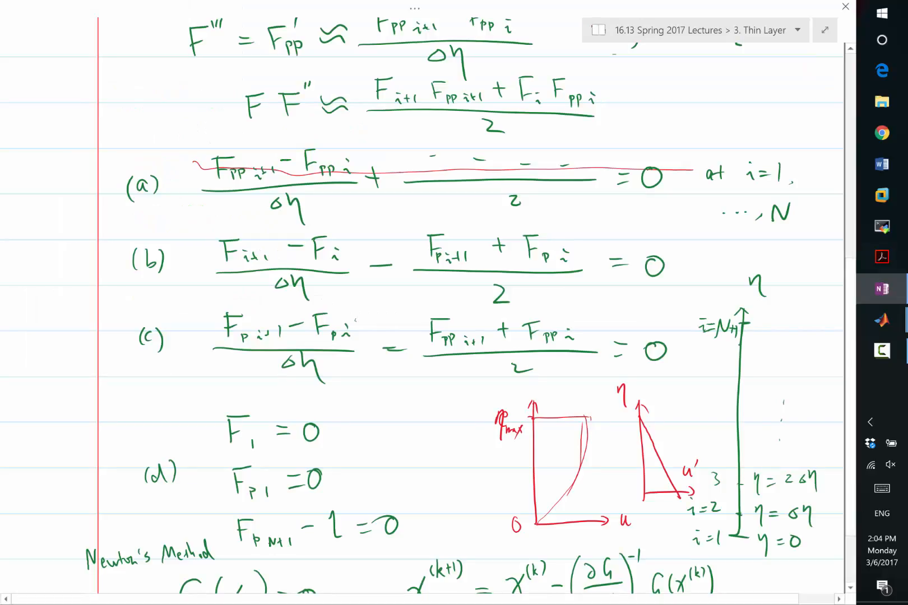
scroll(down, 3)
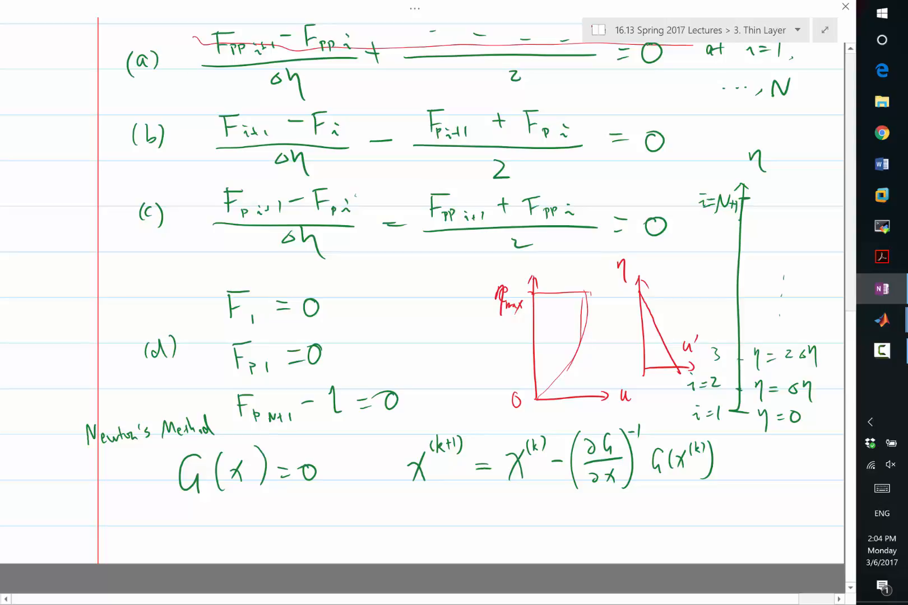
key(alt+tab)
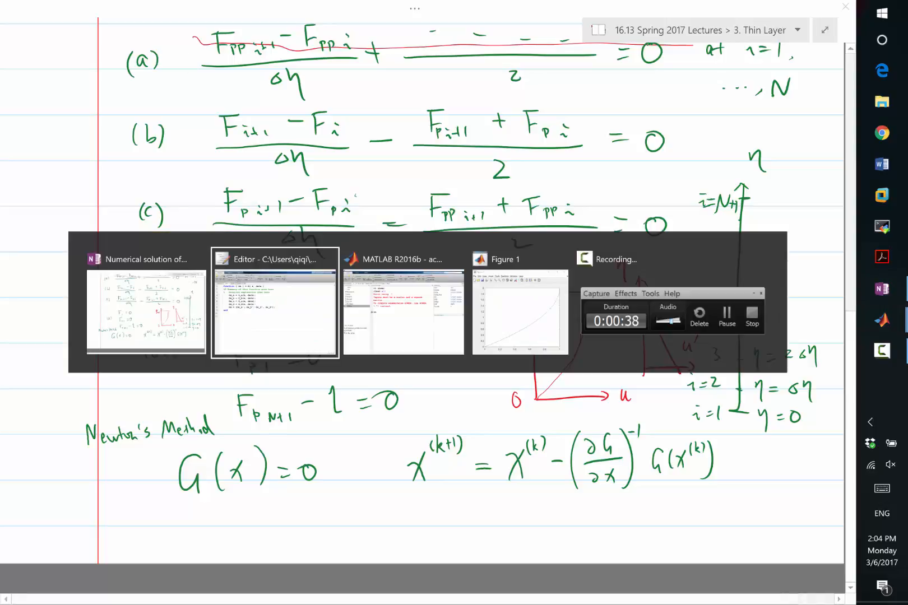
click(402, 259)
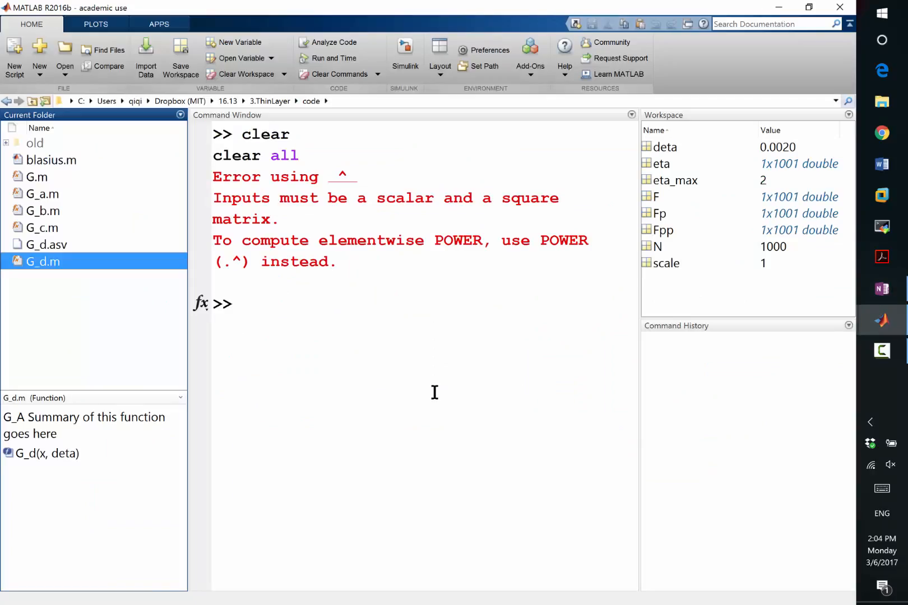
- Run r = G(x0) in the Command Window, fixing arguments to get the 3003x1 residual
text(G(x0)
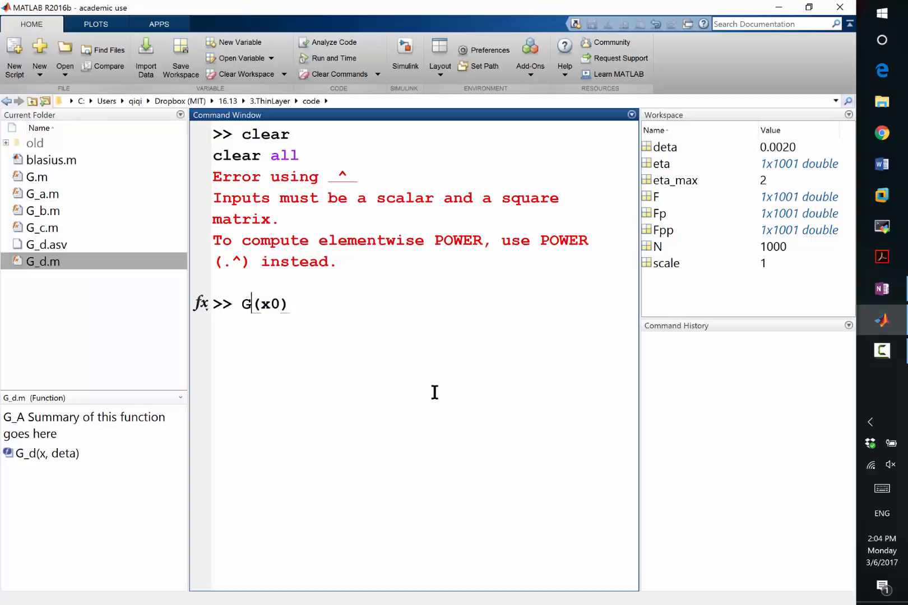
text(r =)
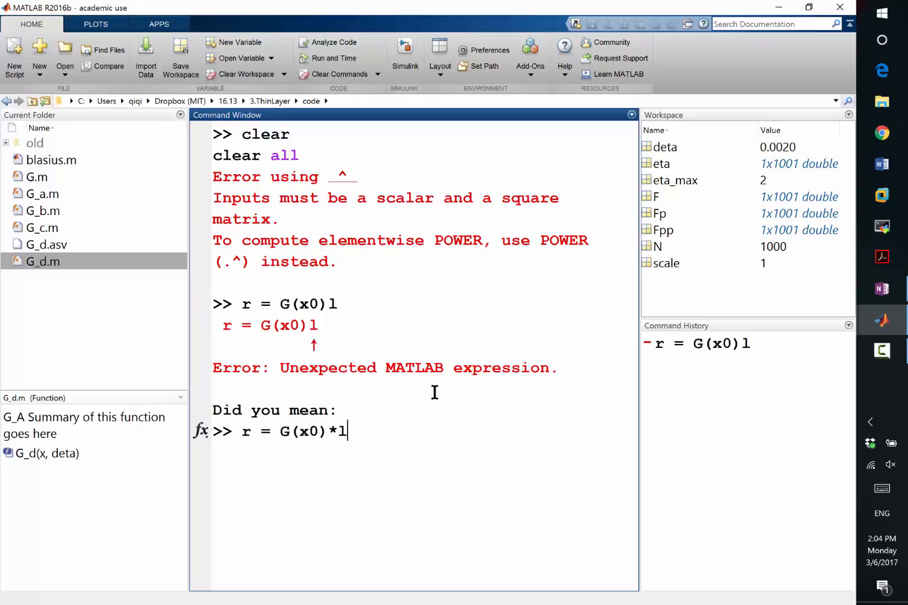
key(enter)
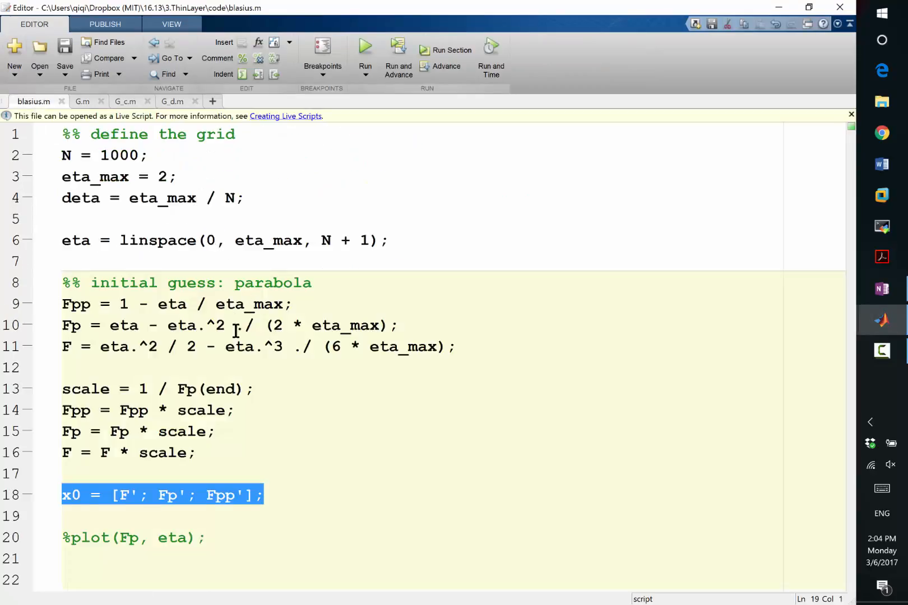
key(Alt+Tab)
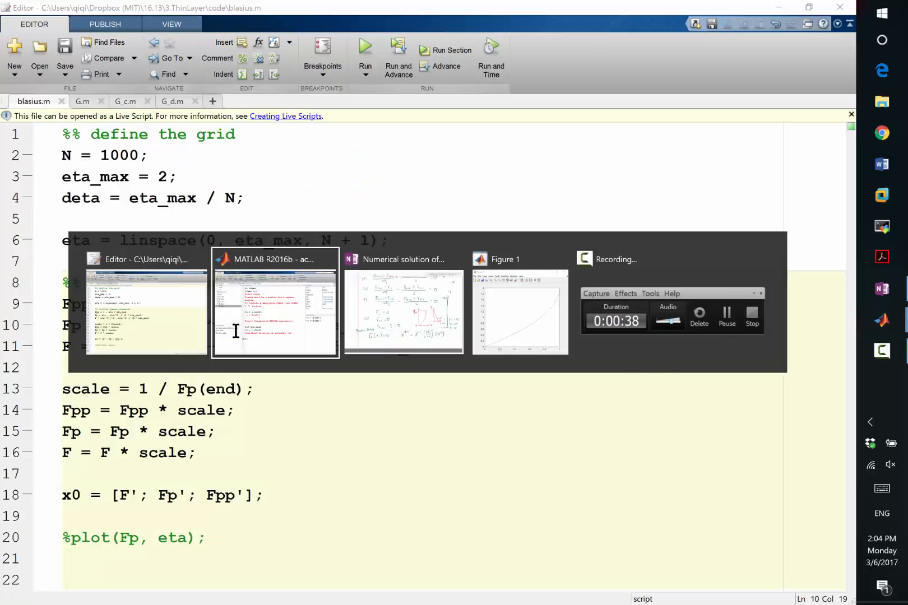
click(274, 301)
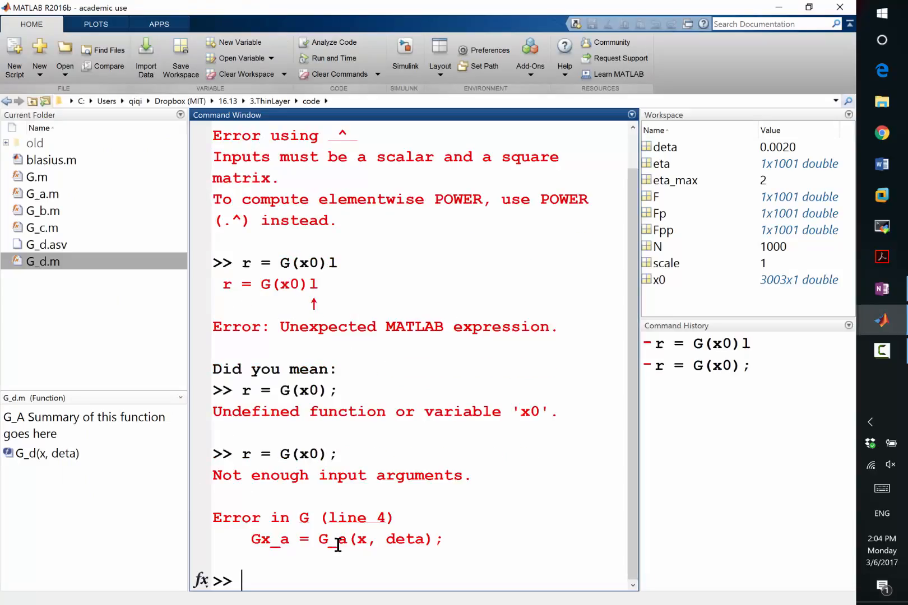
text(r = G(x0) ;)
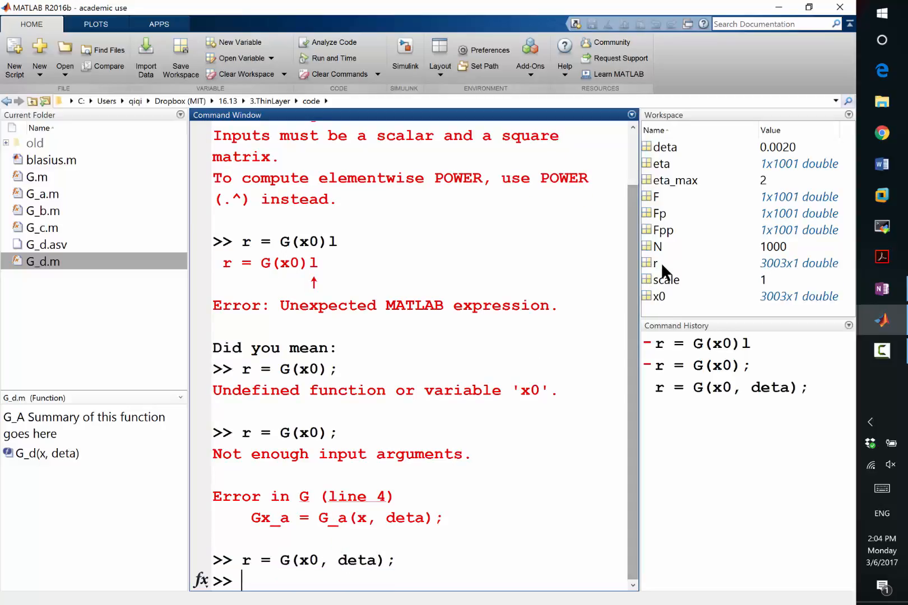
mouse_move(778, 266)
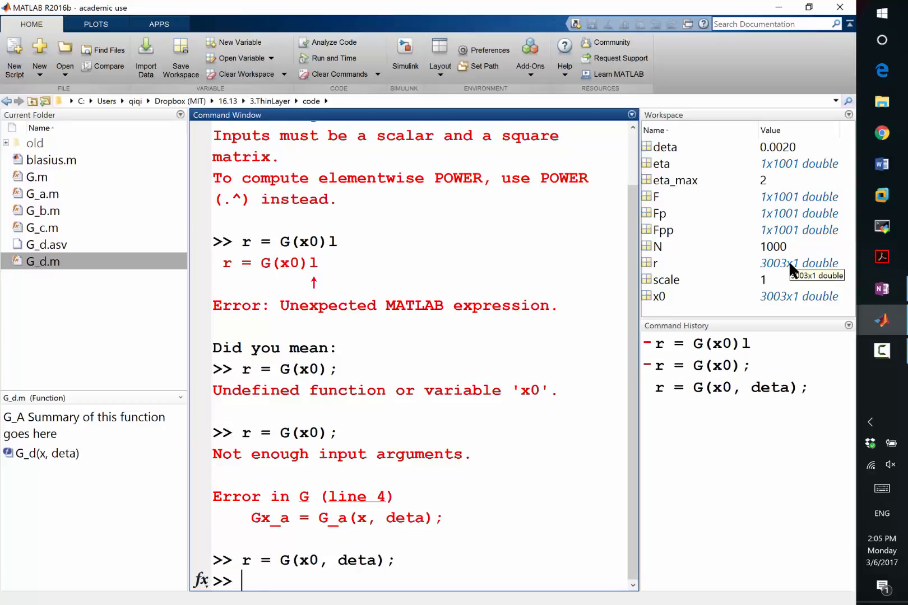
- Run plot(r), inspect the negative hump in early residuals, then close Figure 1
text(plot()
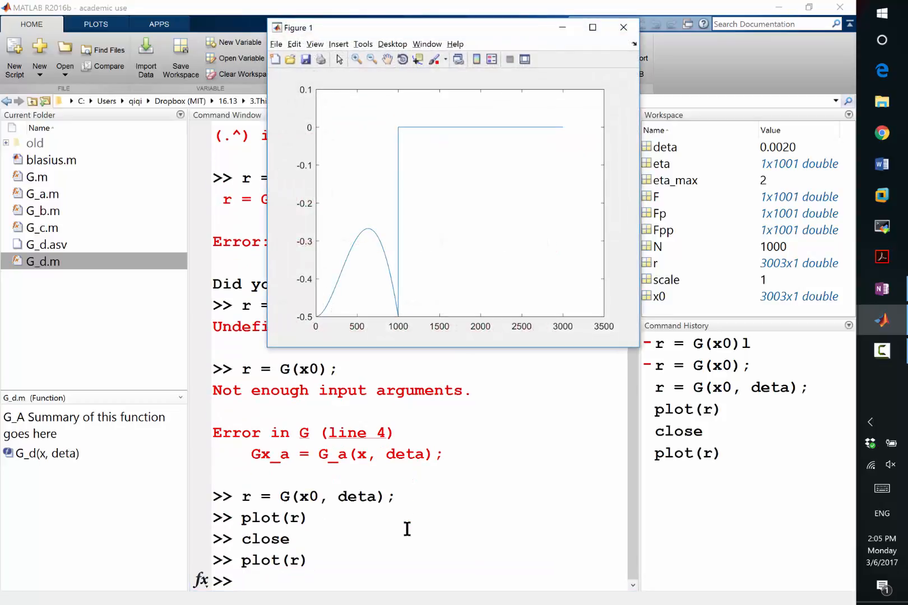
mouse_move(401, 140)
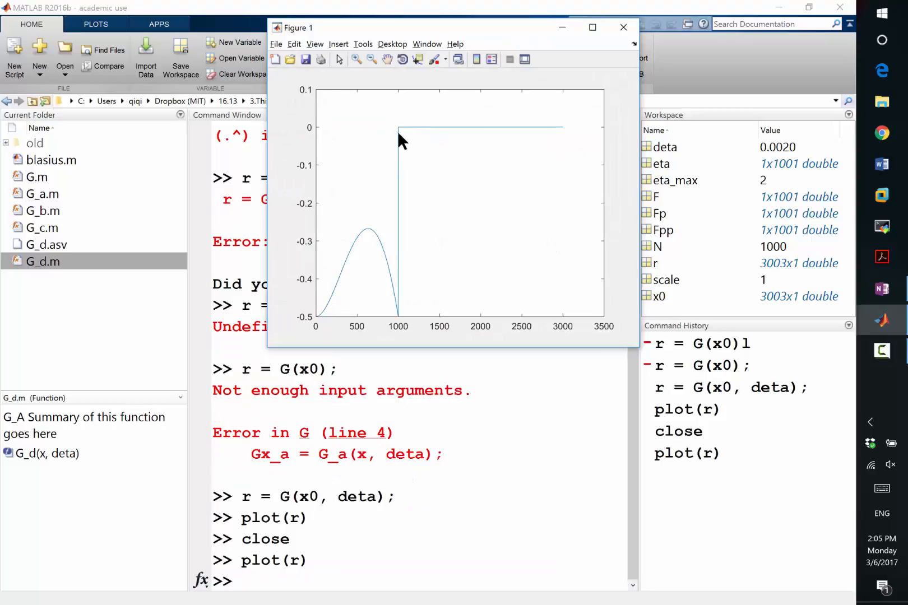
mouse_move(558, 134)
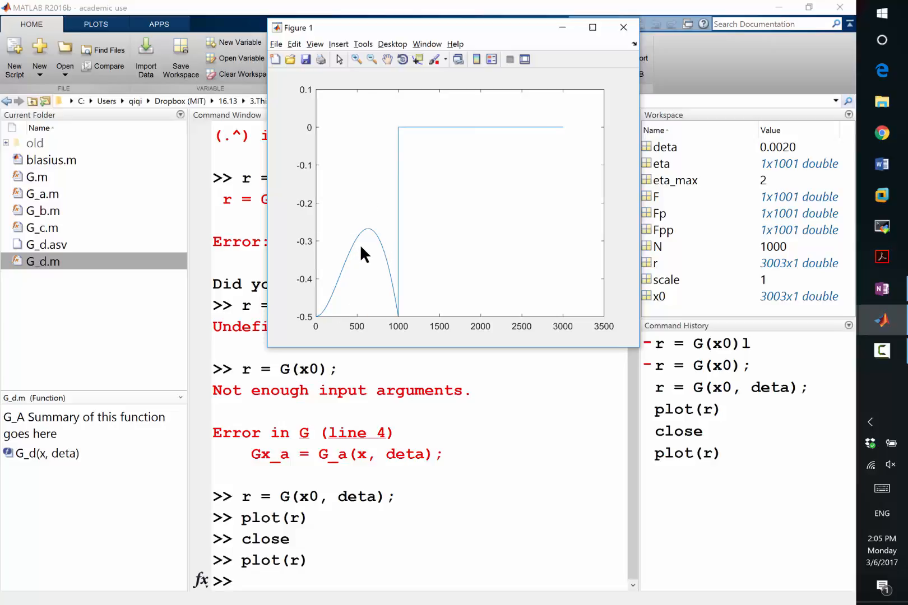
mouse_move(515, 151)
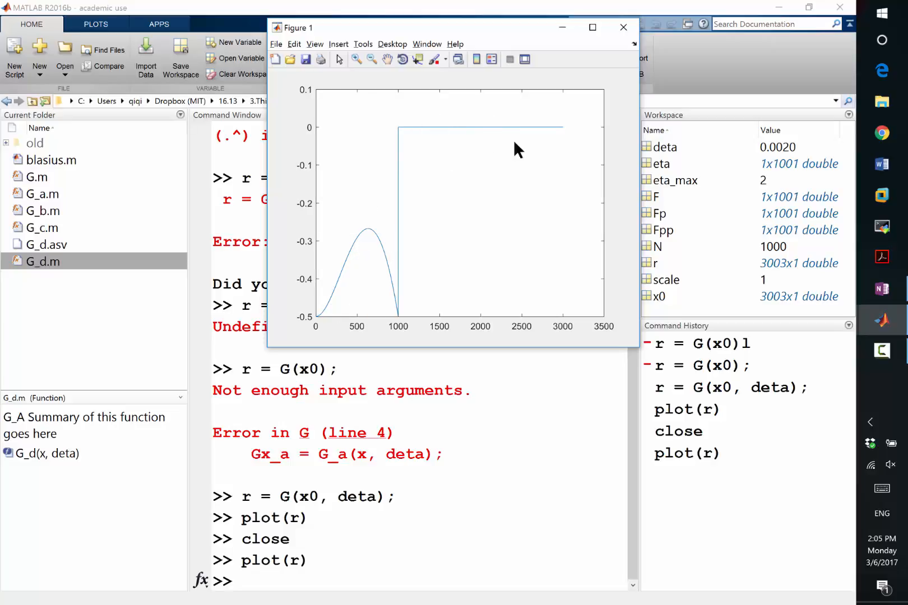
mouse_move(564, 135)
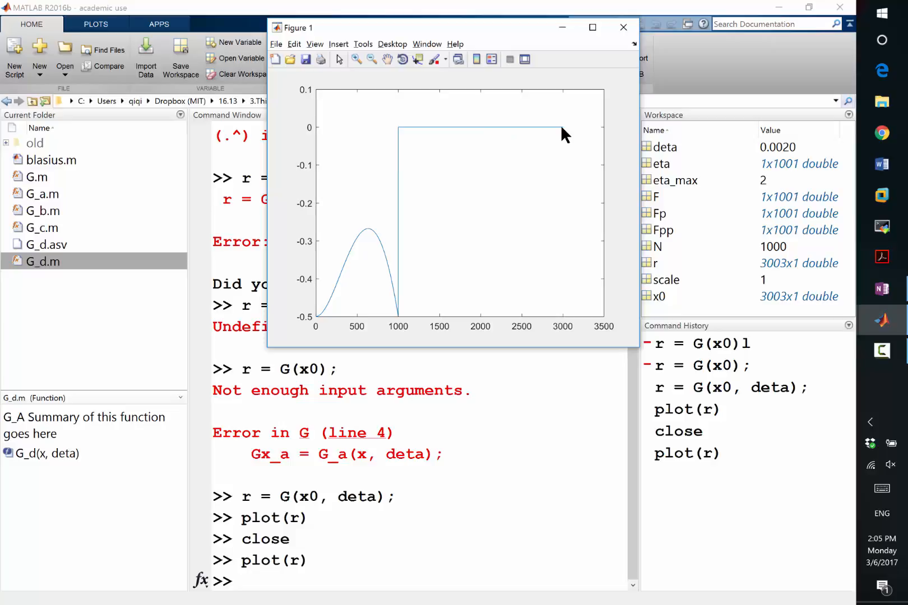
mouse_move(564, 126)
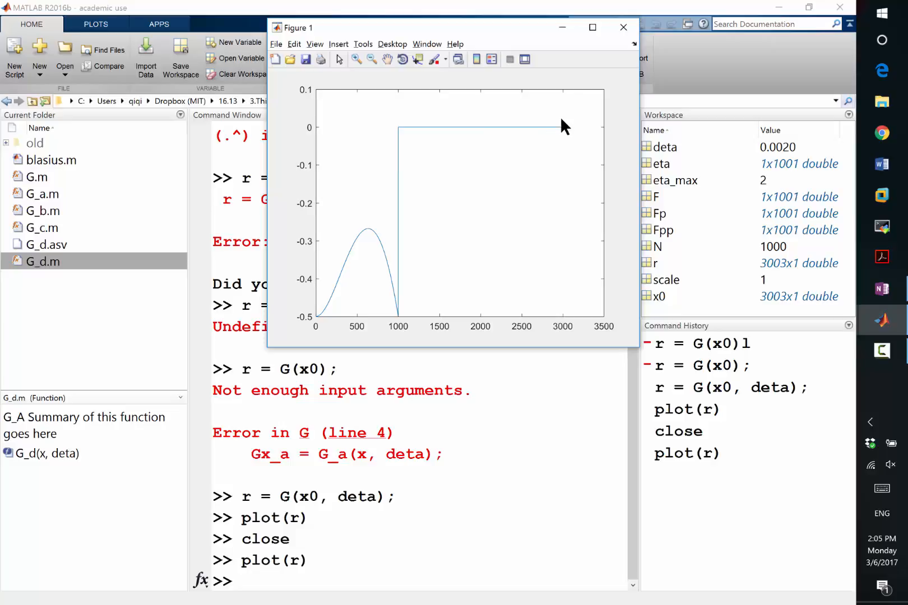
mouse_move(342, 156)
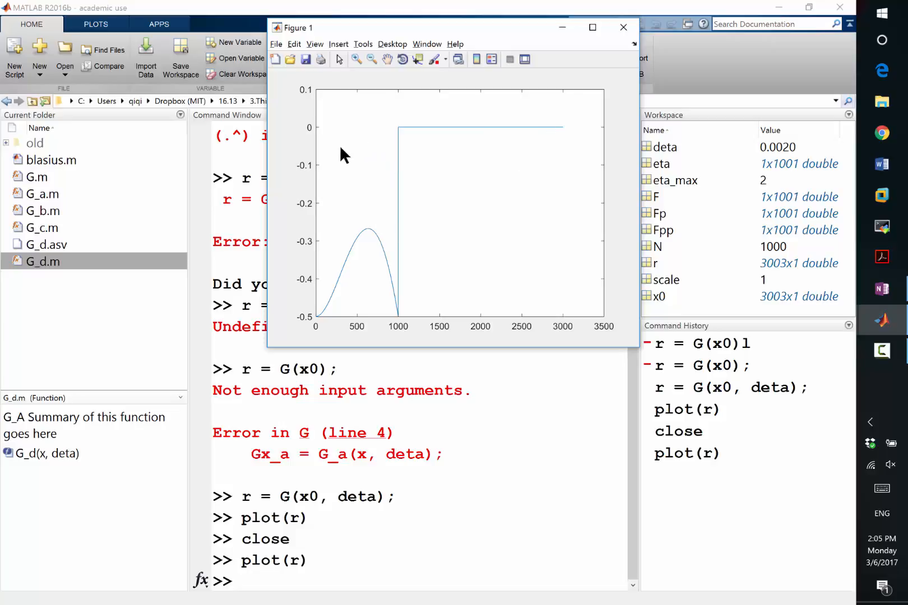
mouse_move(343, 175)
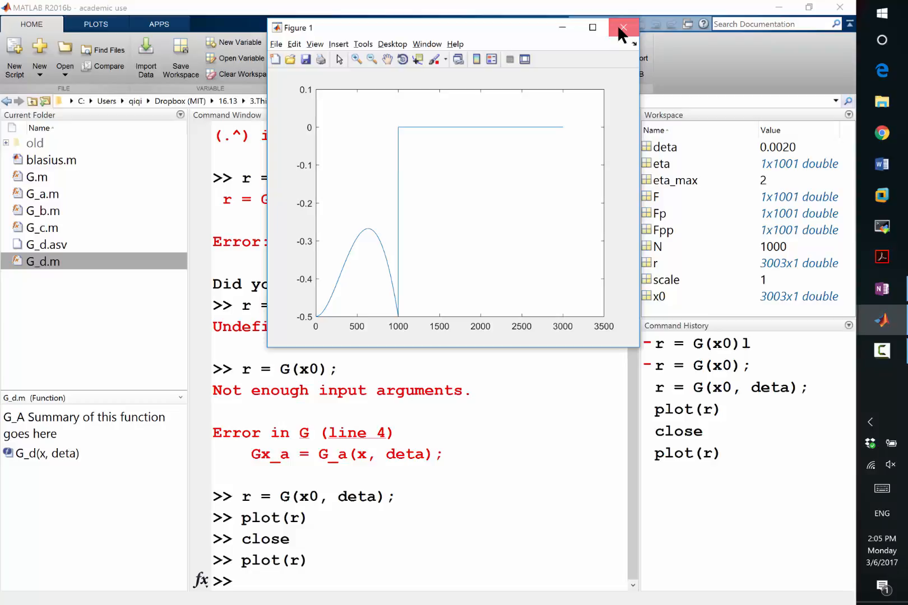
click(623, 27)
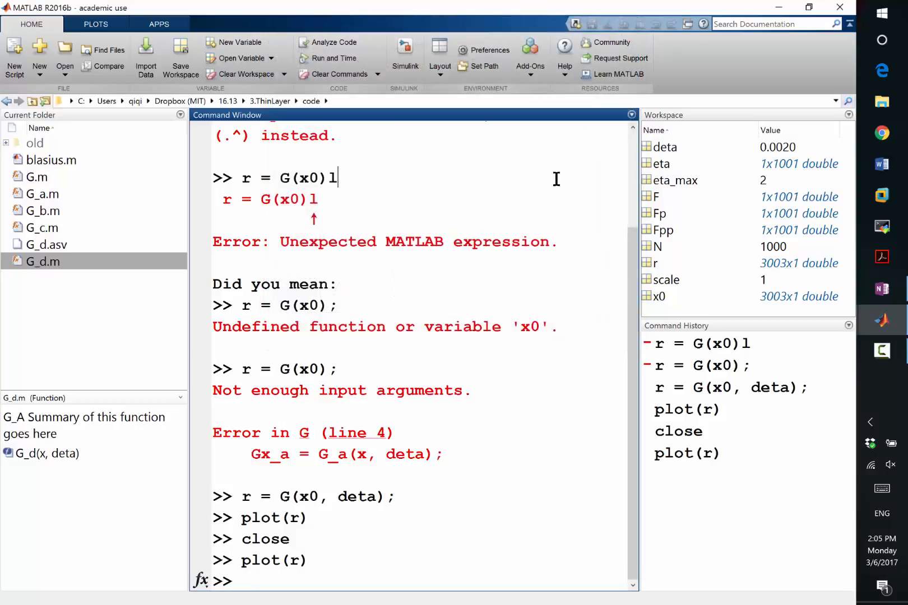